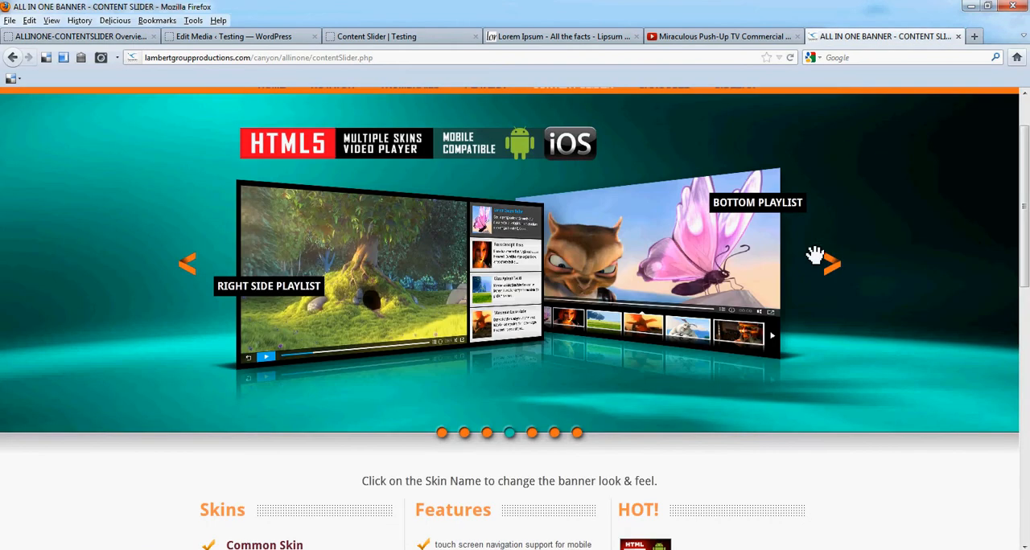
- Open First Banner's playlist from AllInOne ContentSlider > Manage Banners
left_click(486, 433)
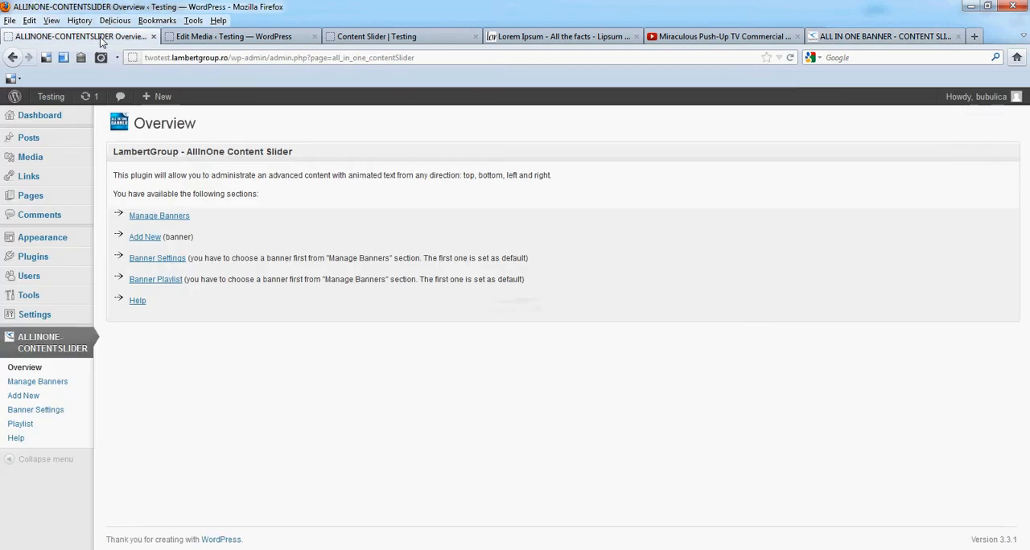
left_click(158, 216)
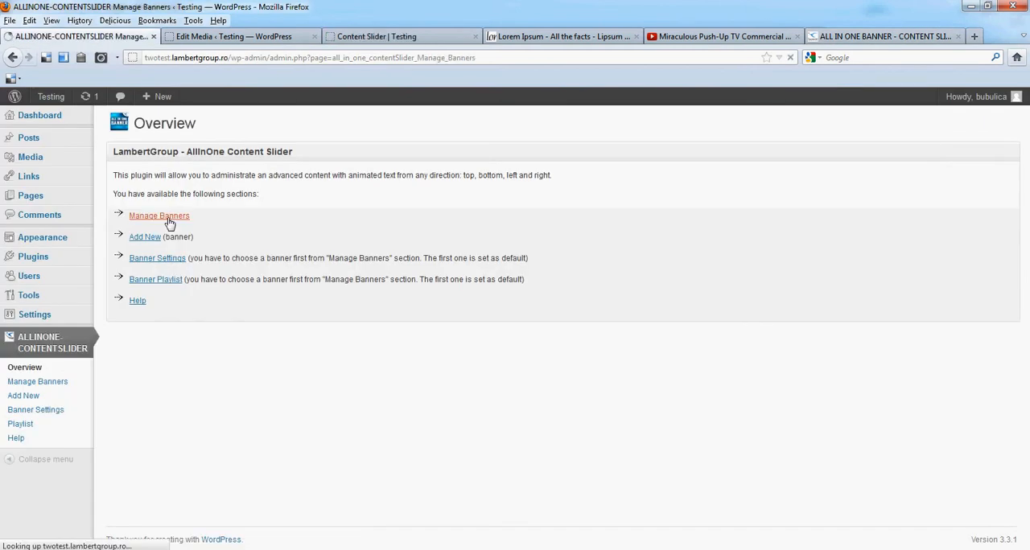
left_click(157, 215)
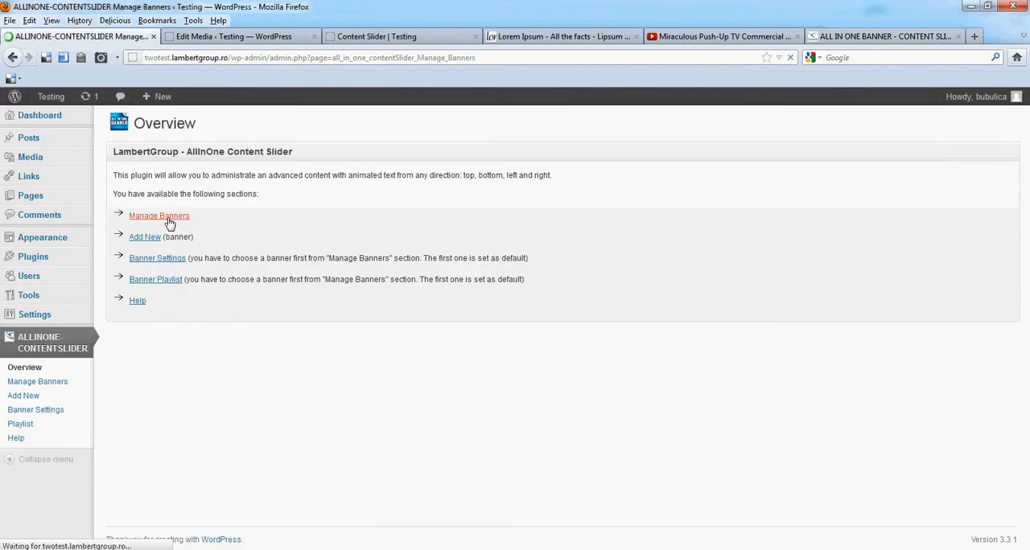
left_click(157, 216)
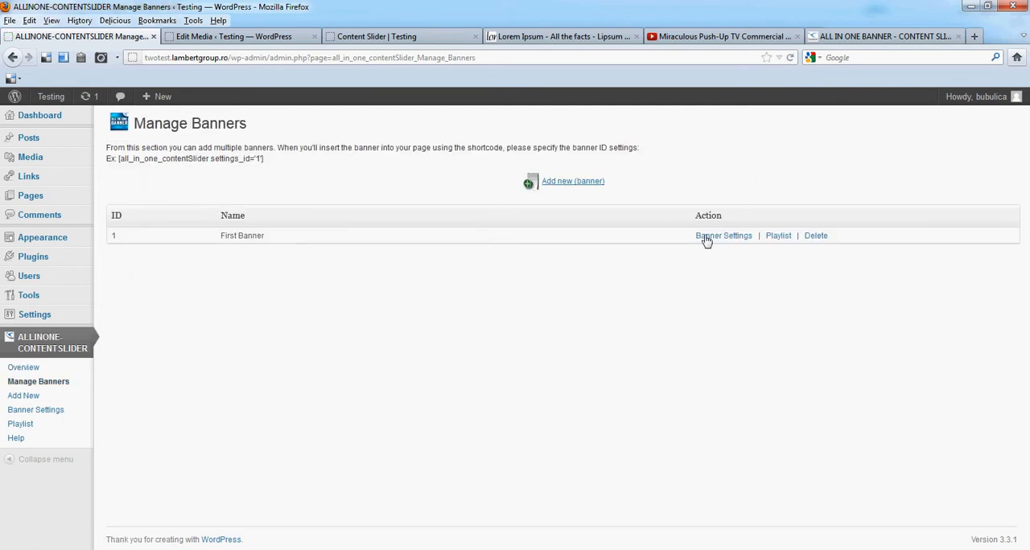
left_click(778, 235)
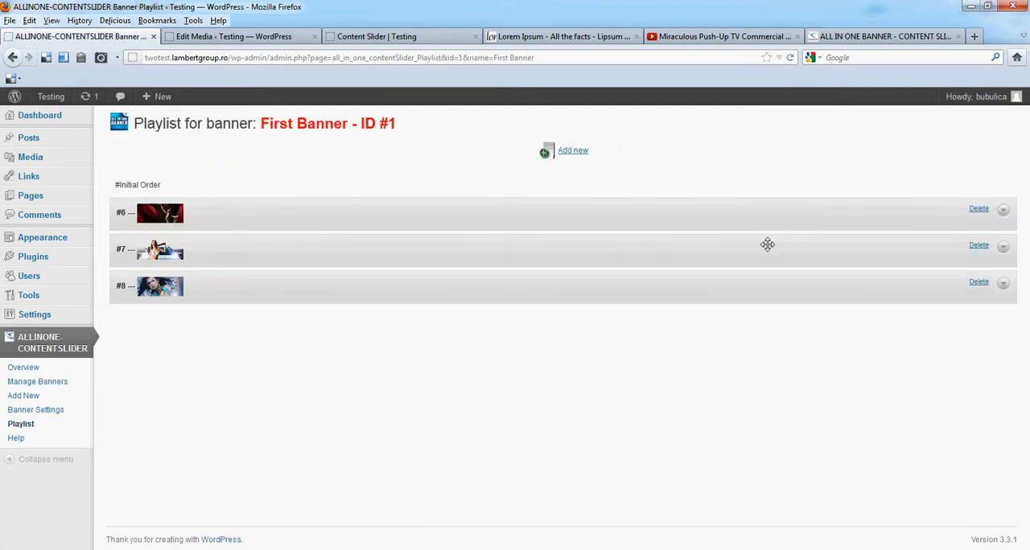
- Add a new empty playlist record and save it with Add Record
left_click(573, 150)
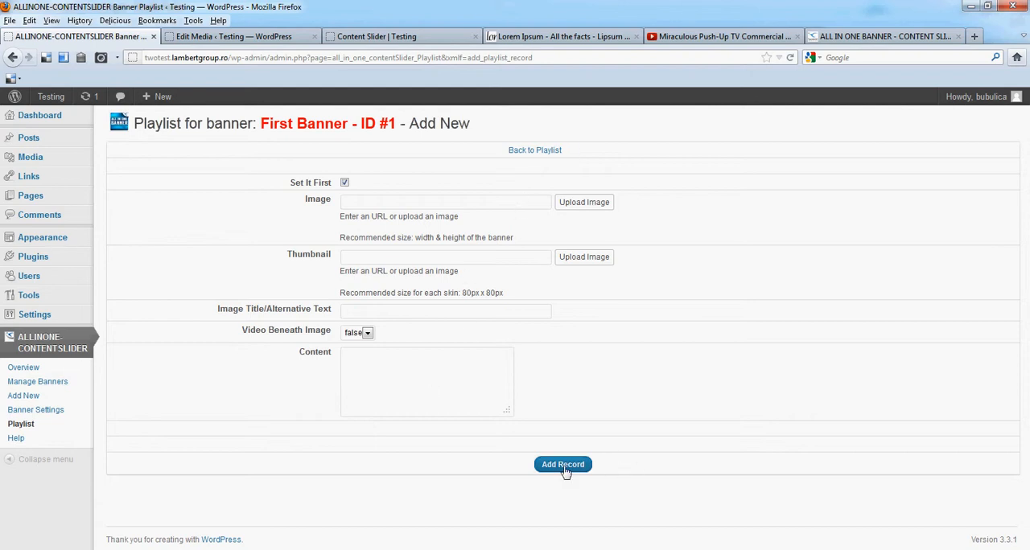
left_click(563, 463)
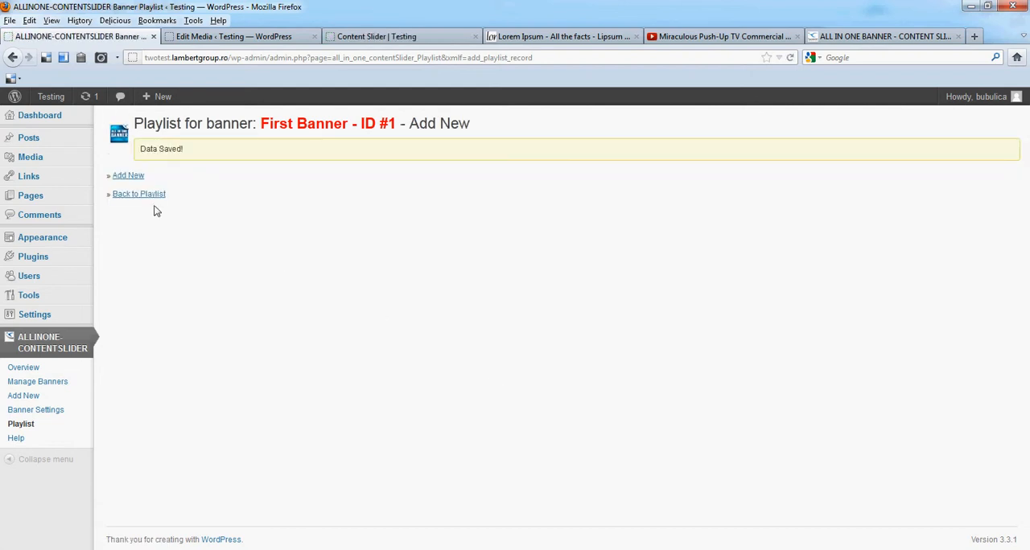
- Return to the playlist, expand record #1, and check bottomH5.png's File URL in the media tab
left_click(139, 193)
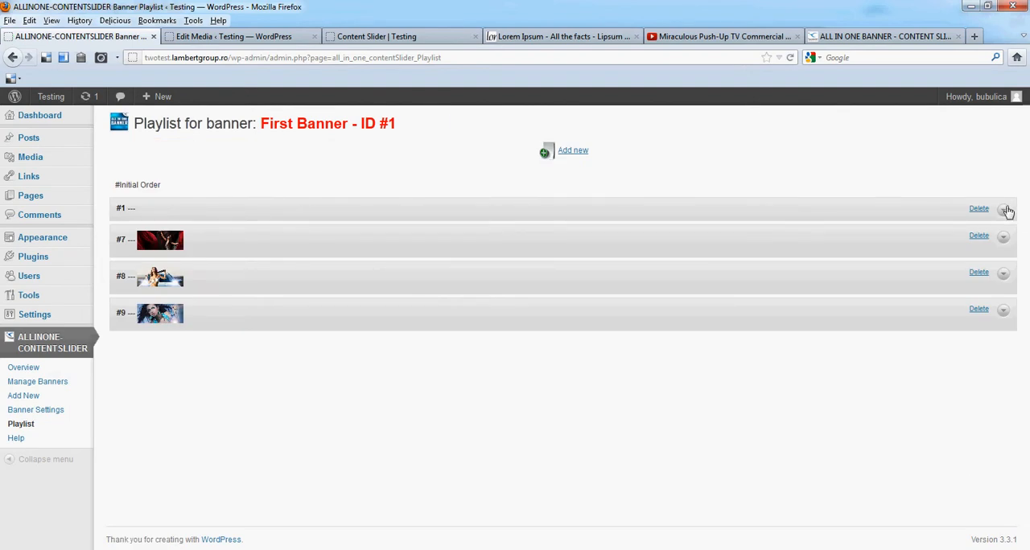
left_click(991, 209)
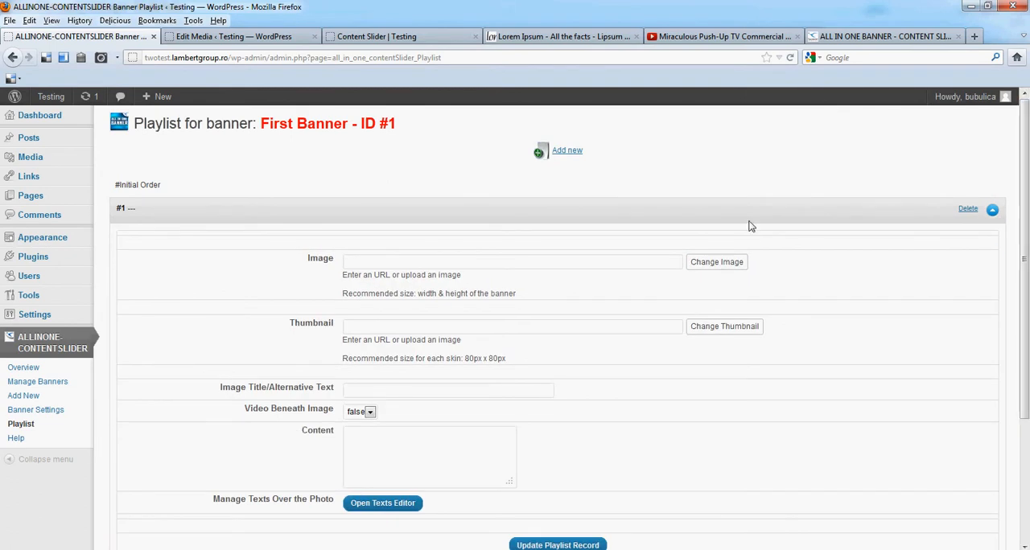
mouse_move(29, 158)
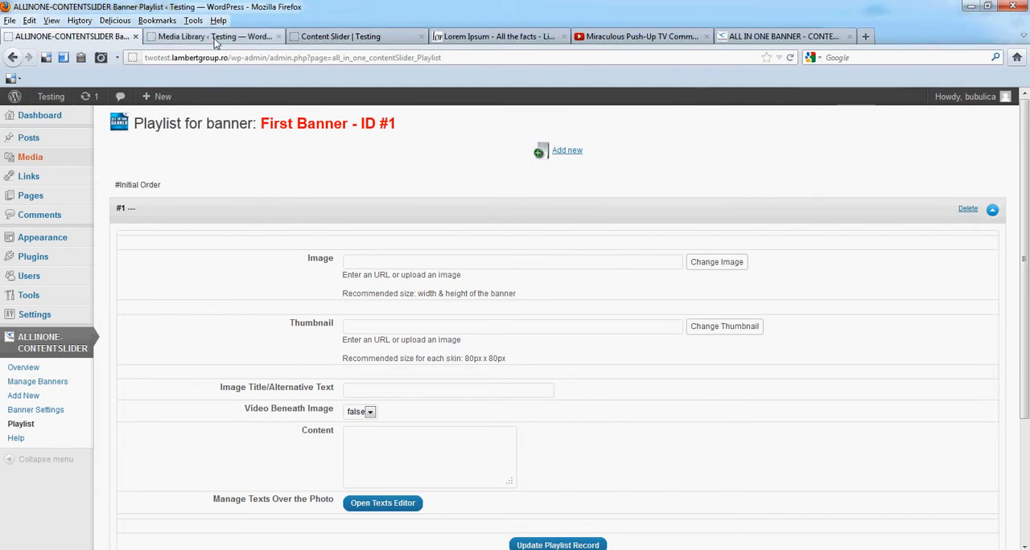
left_click(209, 36)
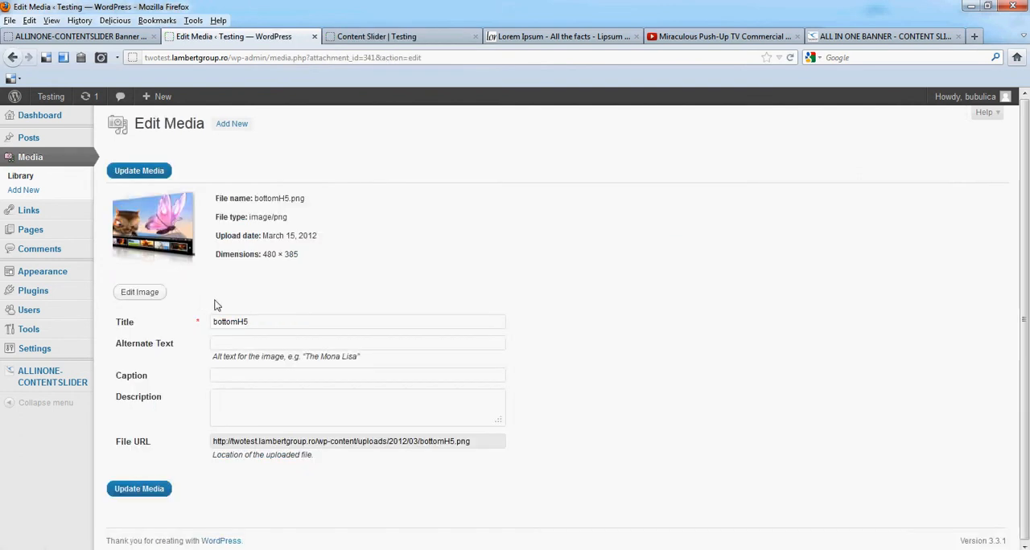
right_click(322, 441)
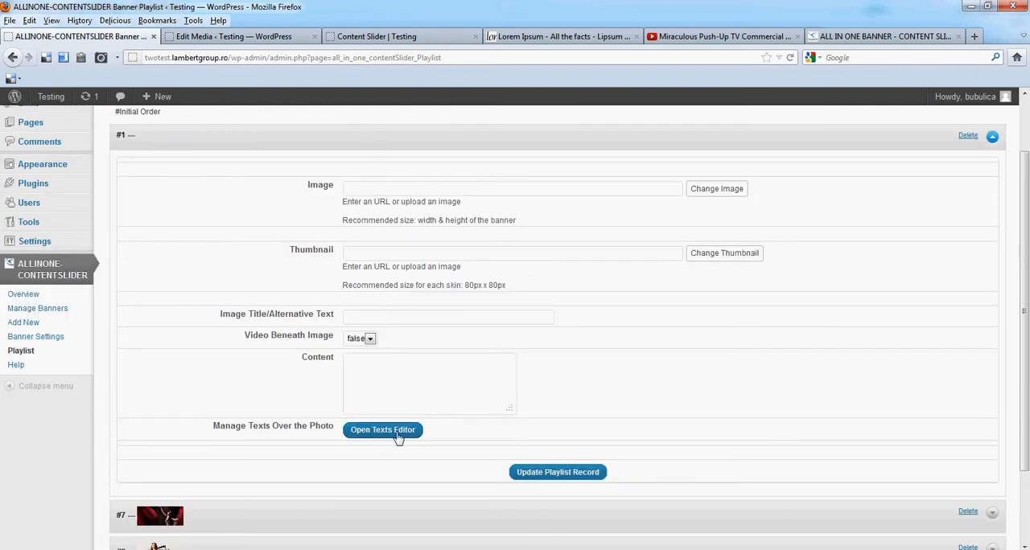
- Add a text line containing <img src="/wp-content/uploads/2012/03/bottomH5.png"> in the texts editor
left_click(383, 430)
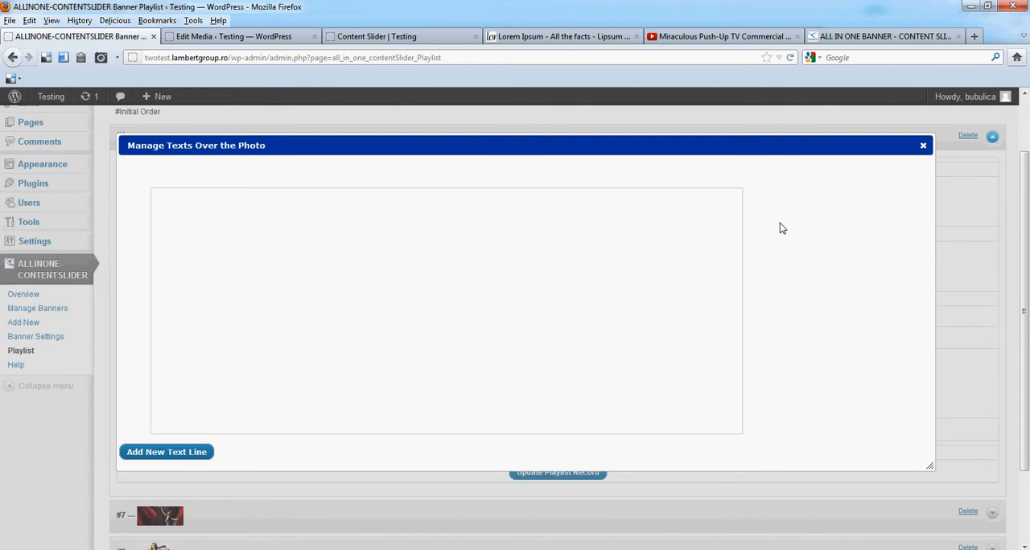
mouse_move(416, 261)
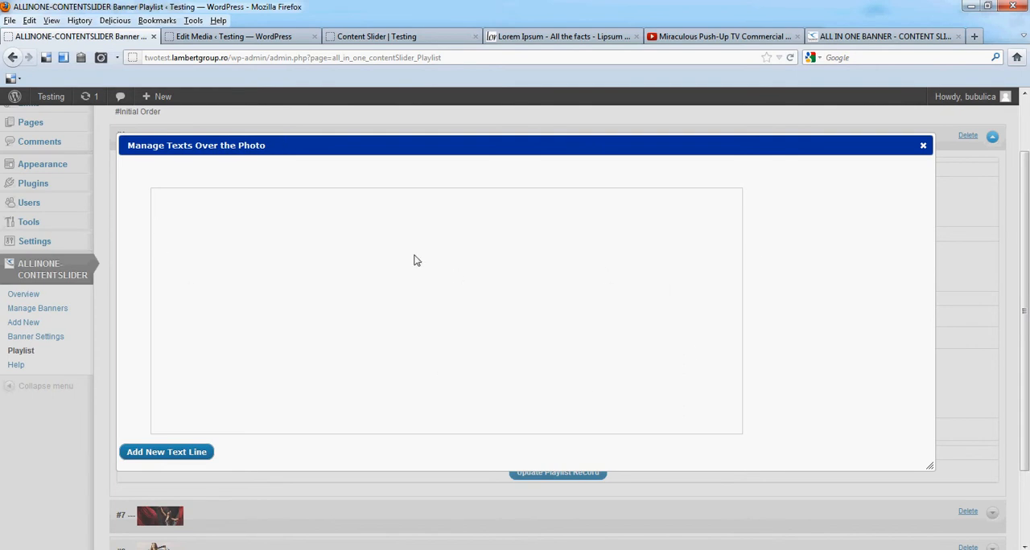
mouse_move(394, 202)
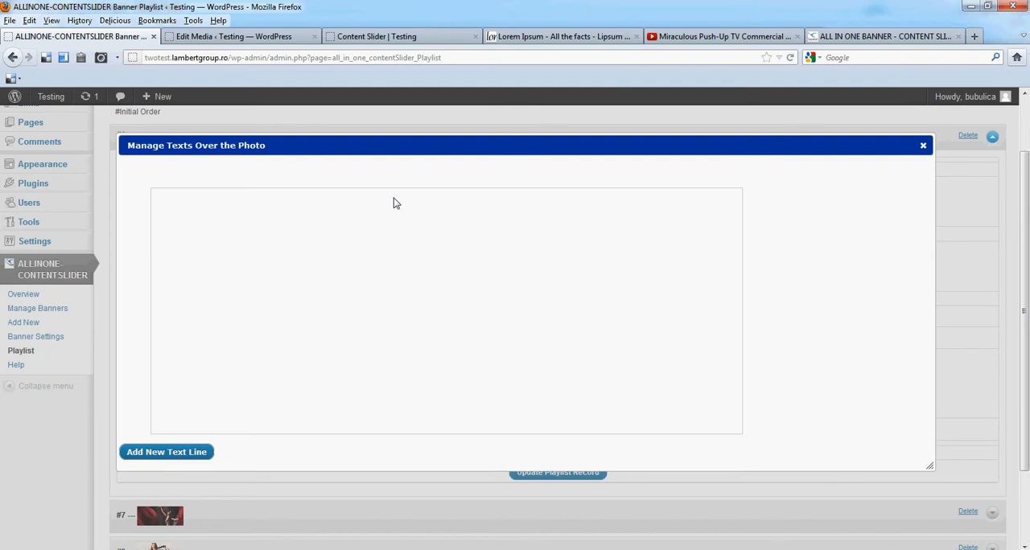
mouse_move(766, 244)
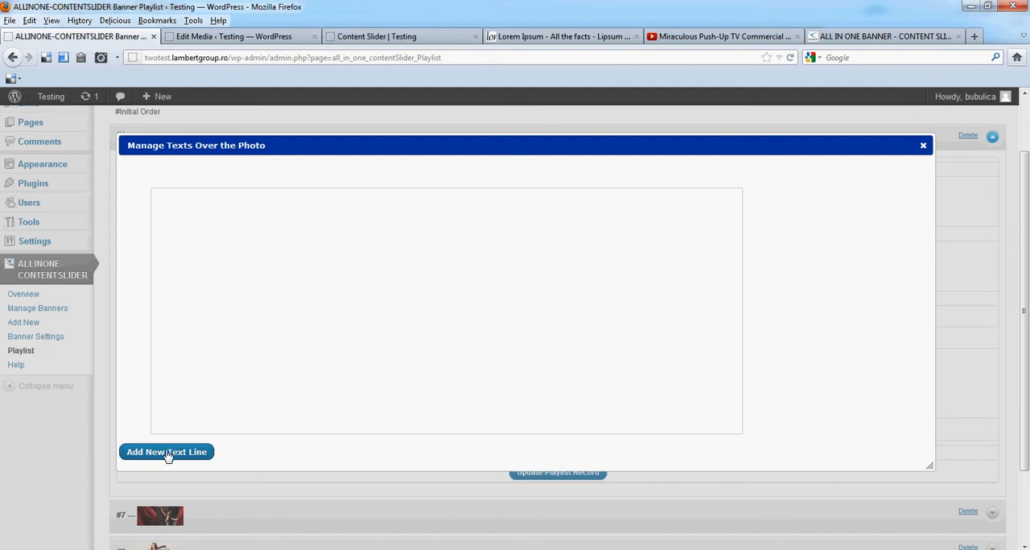
left_click(167, 450)
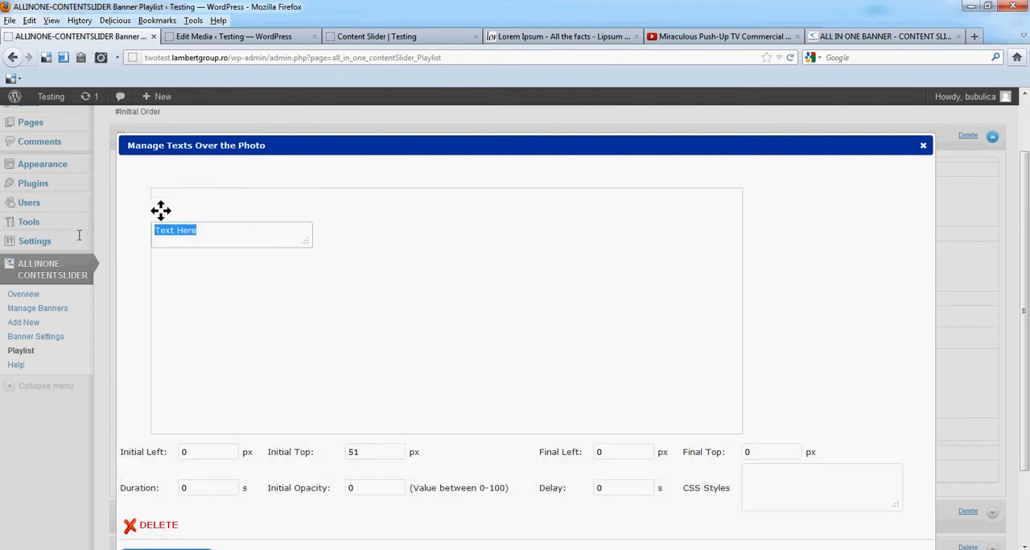
type("<im")
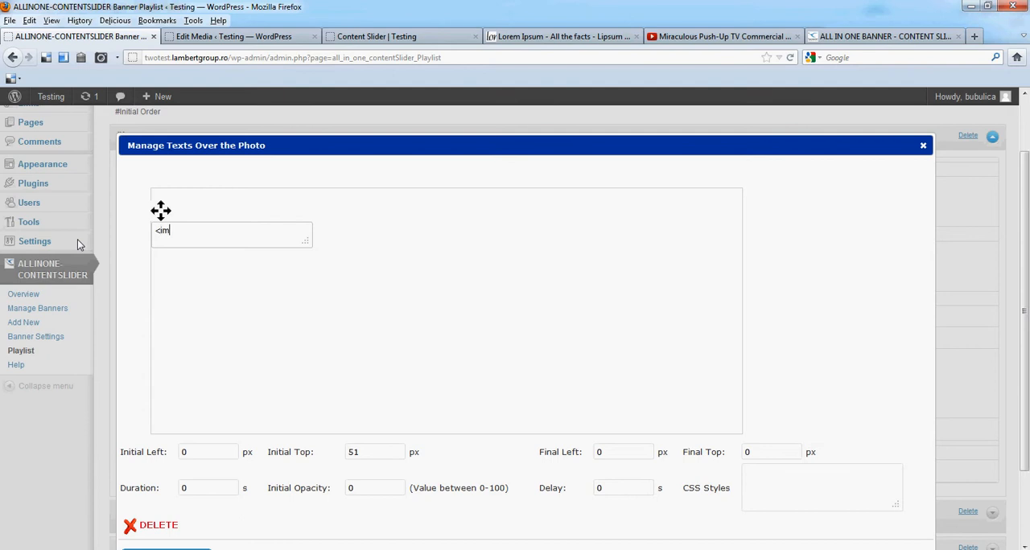
type("g src")
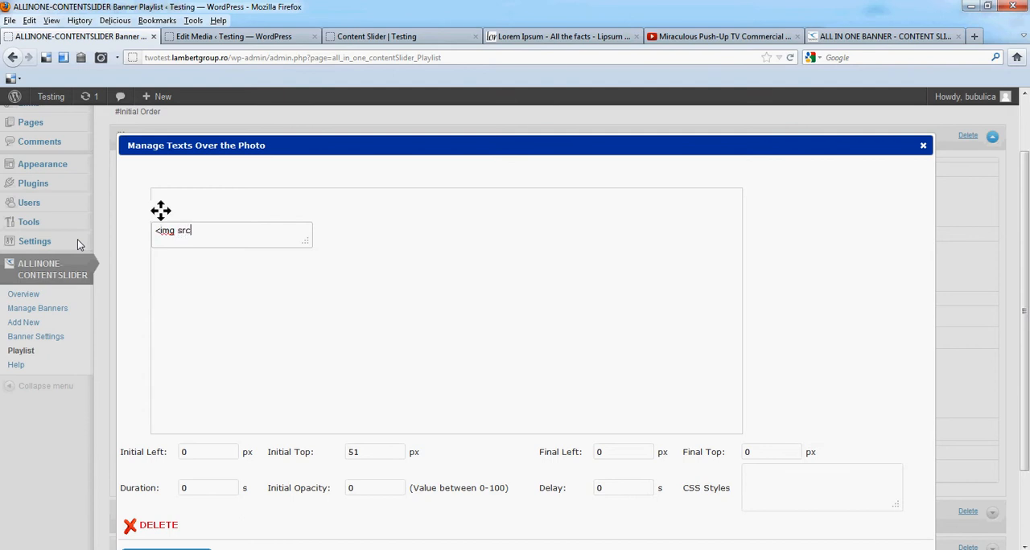
type("=\"")
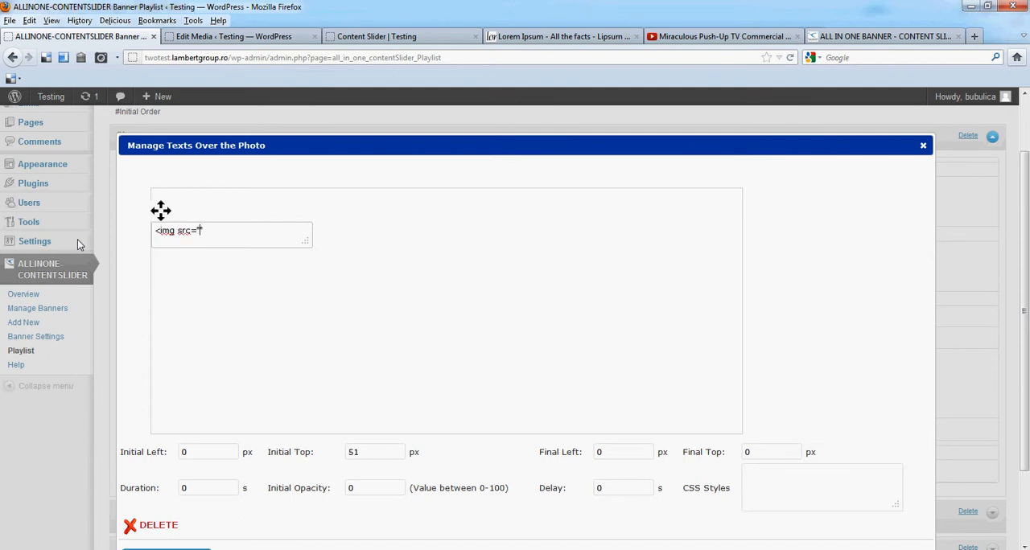
type("\"/wp-content/uploads/2012/03/bottomH5.png\">")
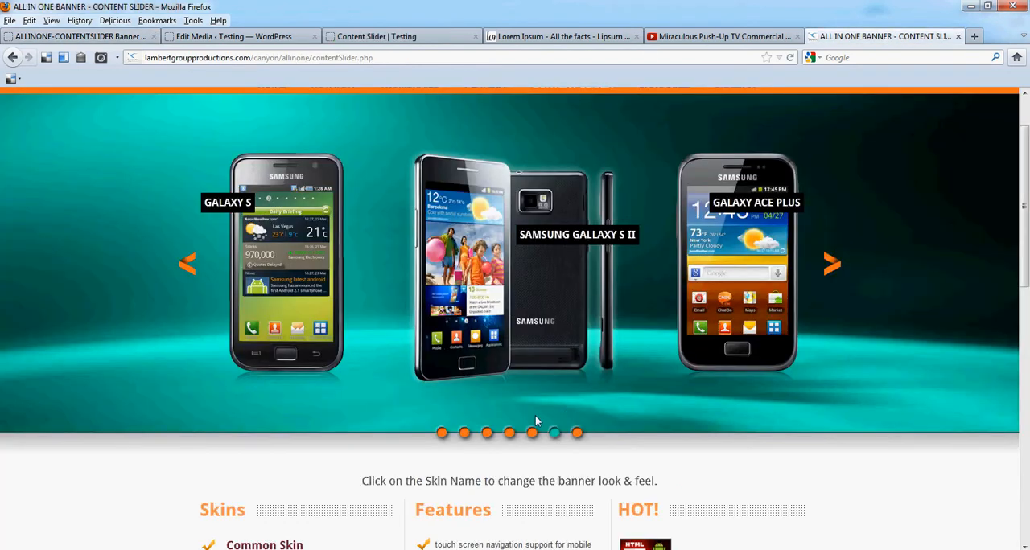
- Bring the HTML5 video player slide into view on the content slider demo
left_click(508, 433)
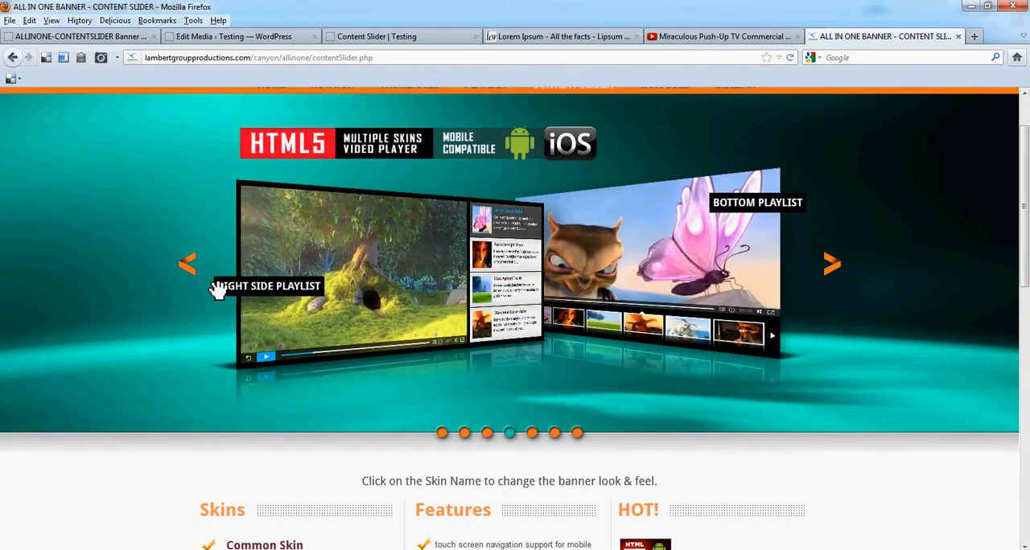
mouse_move(223, 261)
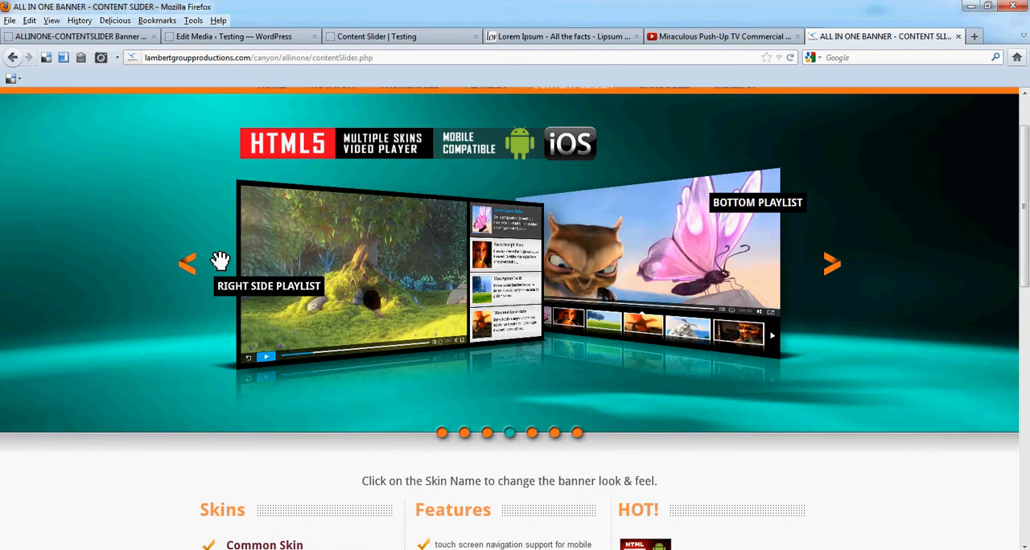
mouse_move(79, 20)
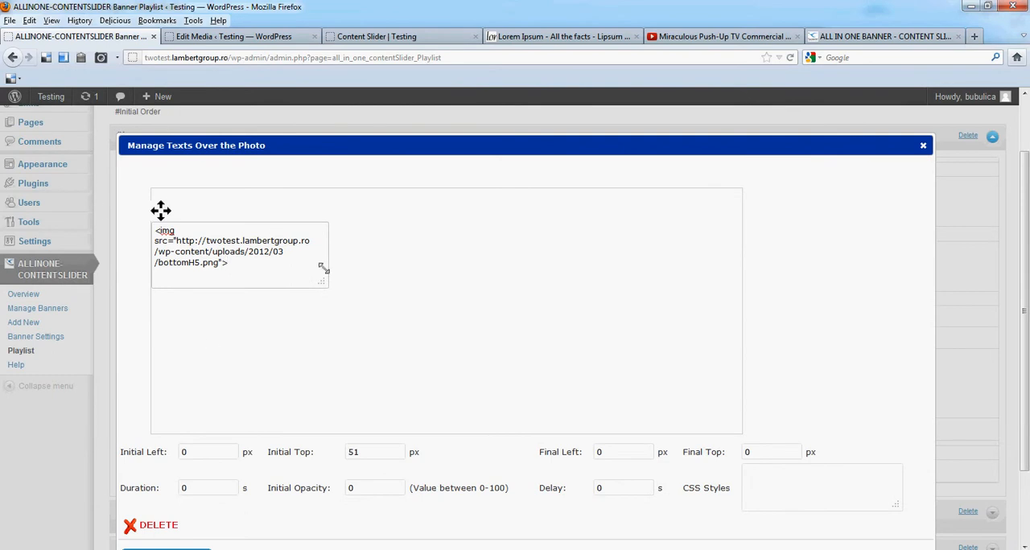
mouse_move(495, 415)
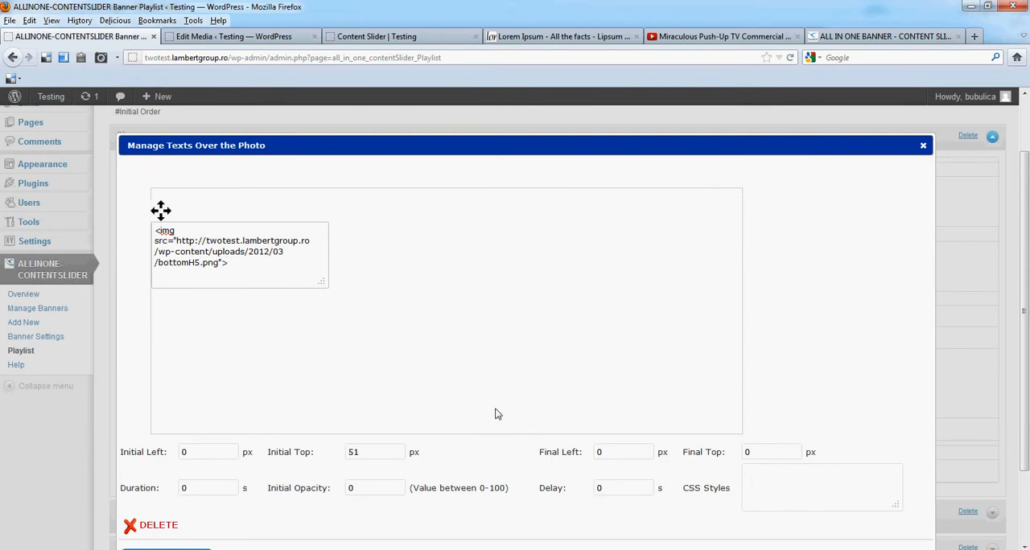
- Drag the bottomH5 image line in the preview so it starts at left 3, top 50
left_click(769, 450)
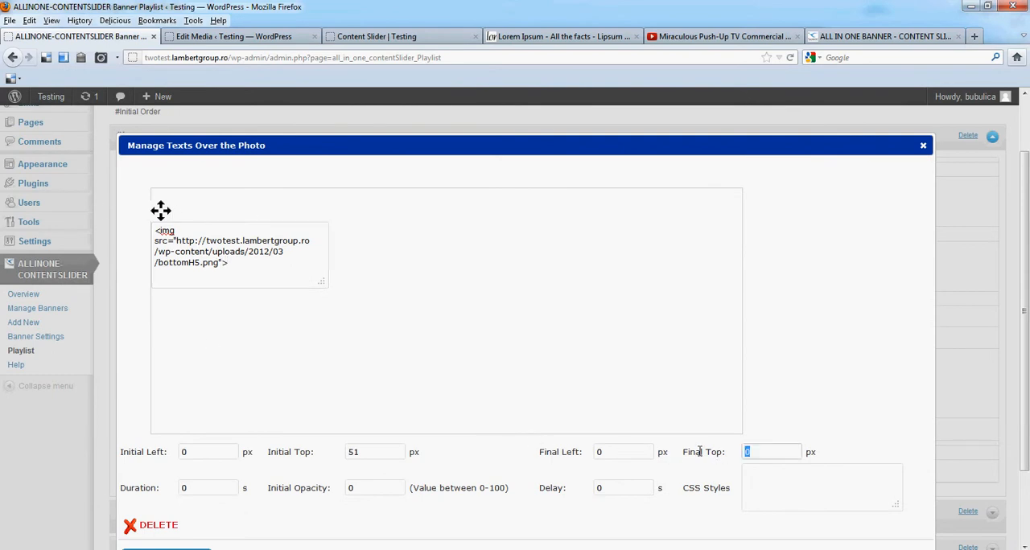
type("51")
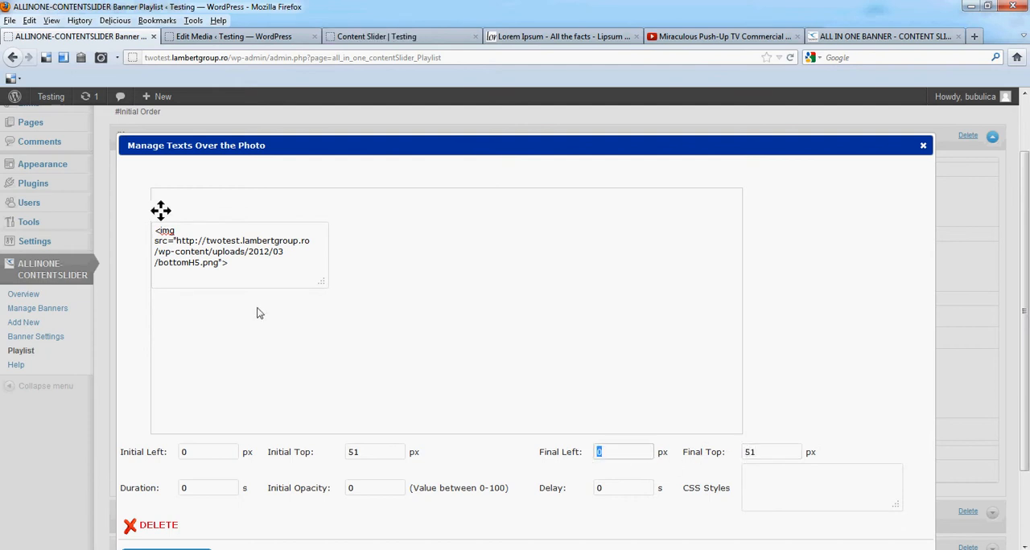
left_click_drag(161, 211, 474, 232)
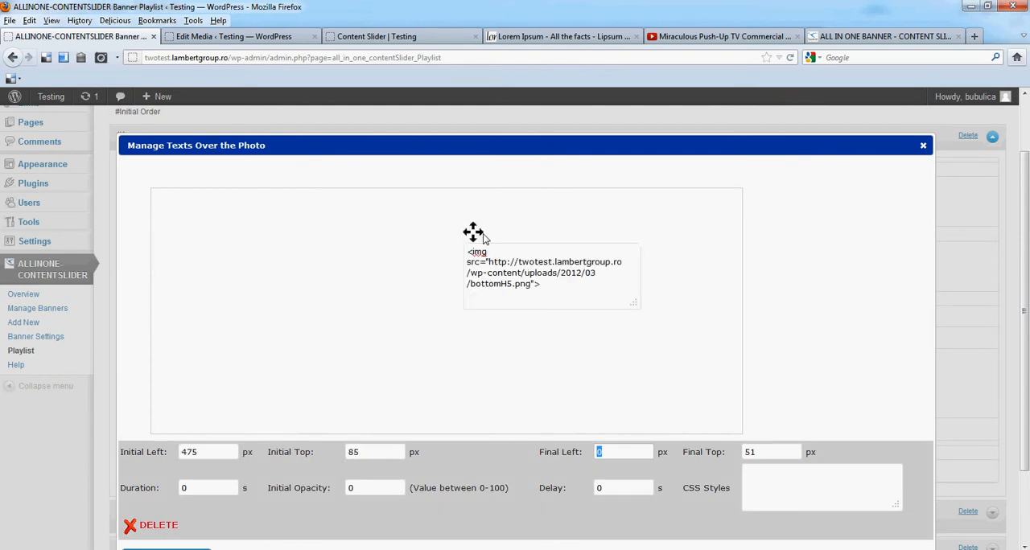
left_click_drag(473, 231, 465, 217)
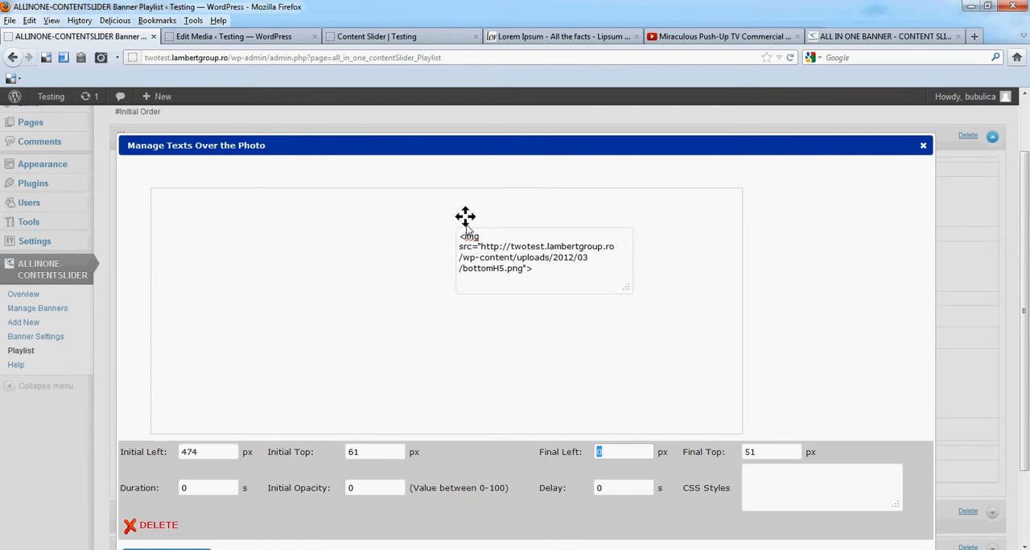
left_click_drag(465, 217, 460, 224)
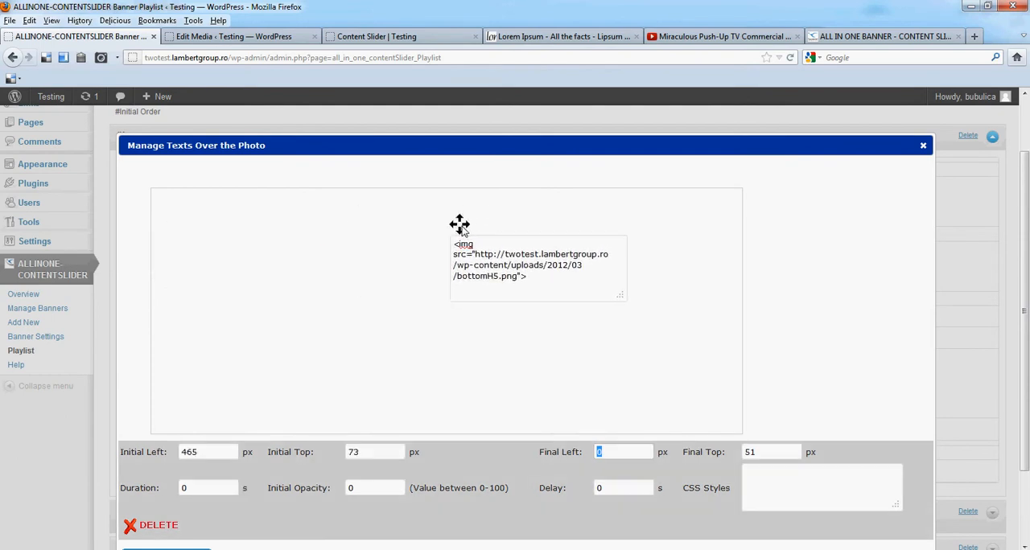
left_click_drag(459, 224, 422, 223)
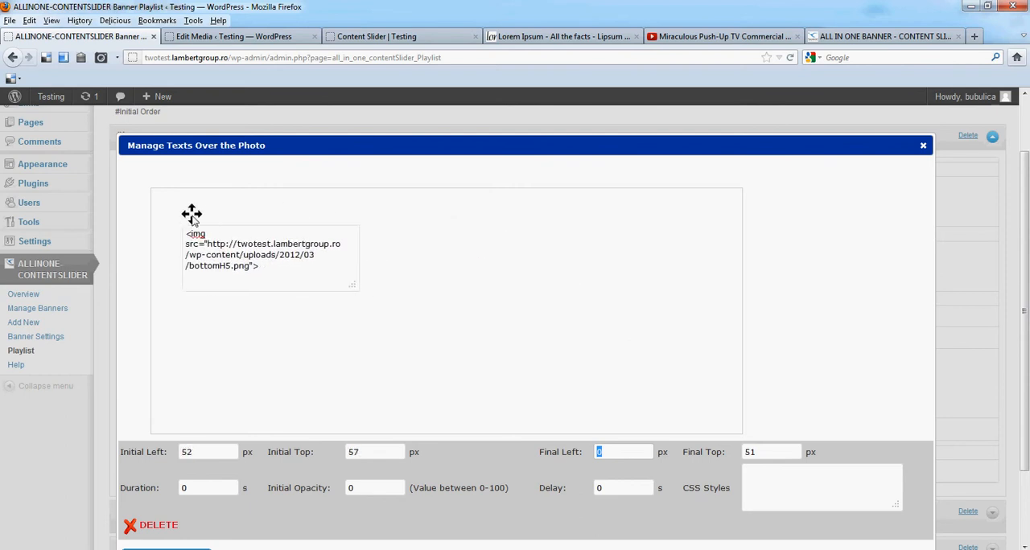
left_click_drag(189, 216, 161, 222)
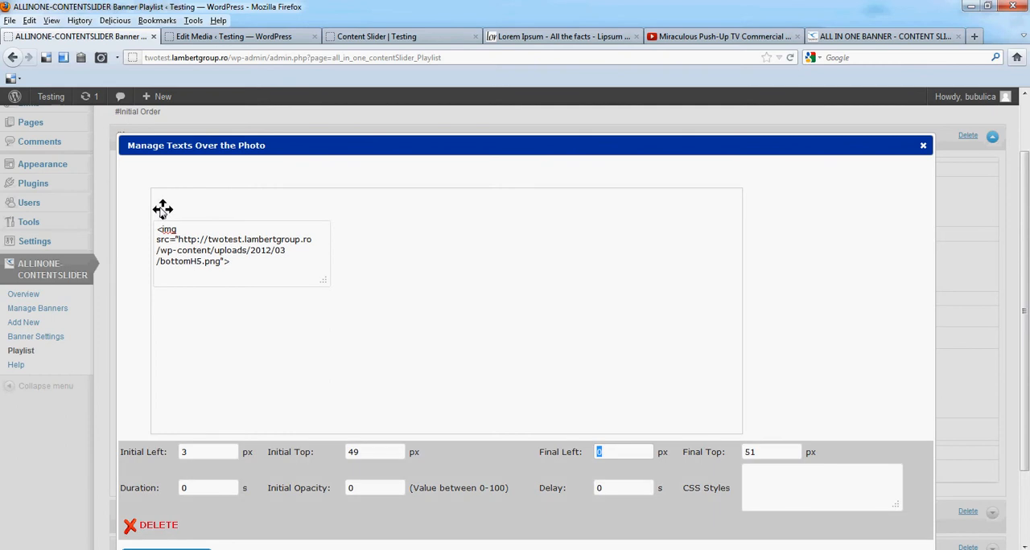
- Set the image line's Final Left to 400, Final Top 50, and Duration 0.8 seconds
left_click(769, 451)
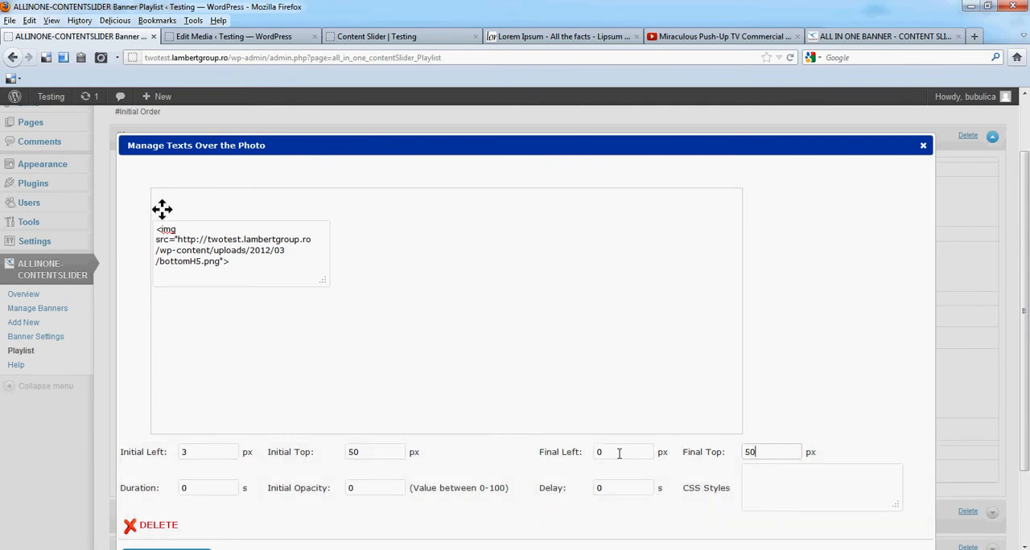
type("400")
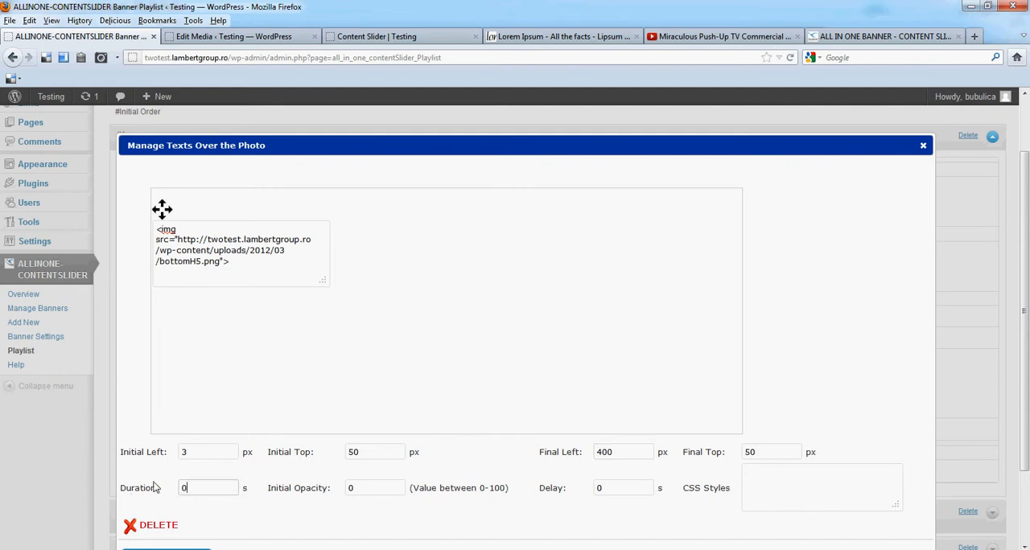
type("0.8")
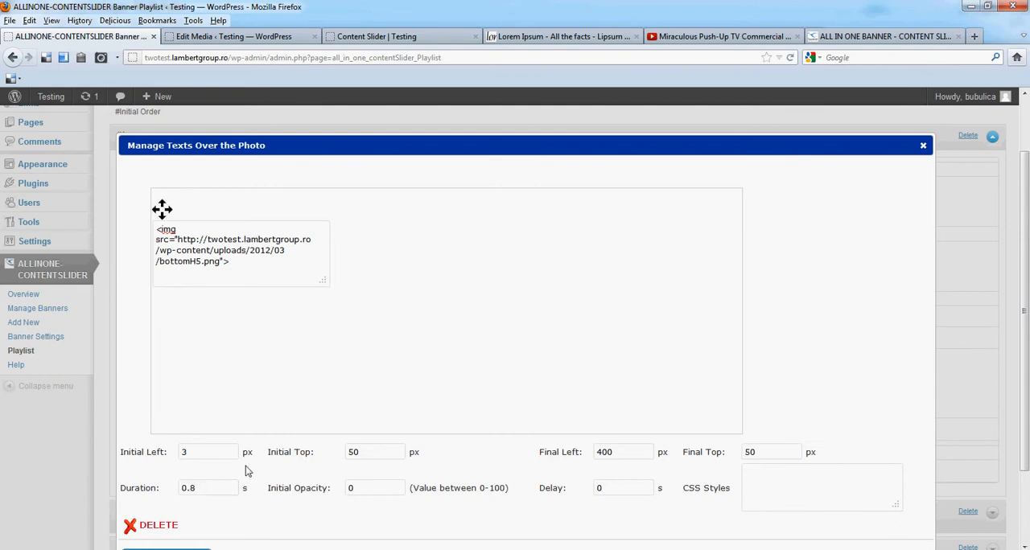
mouse_move(445, 406)
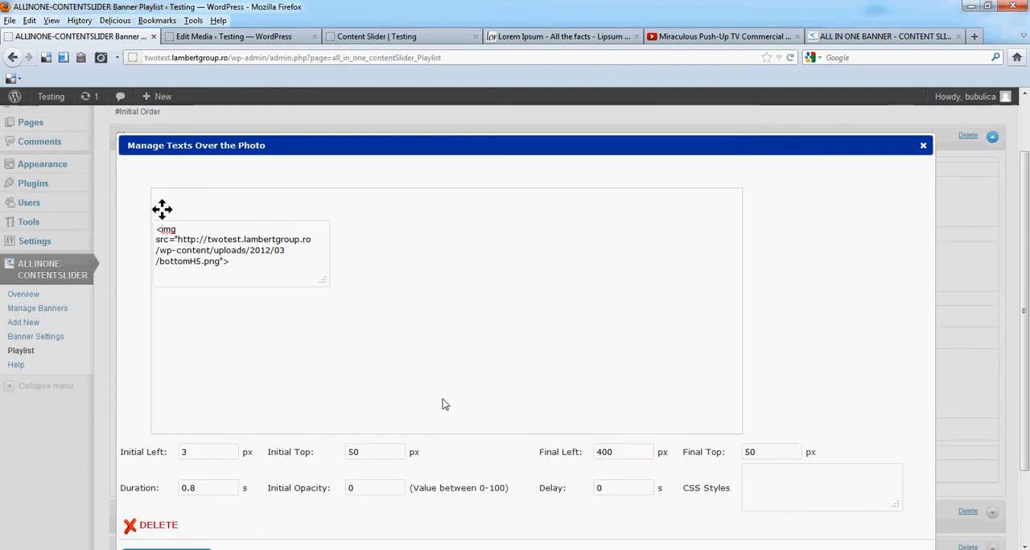
- Close the texts editor and save with Update Playlist Record
left_click(924, 146)
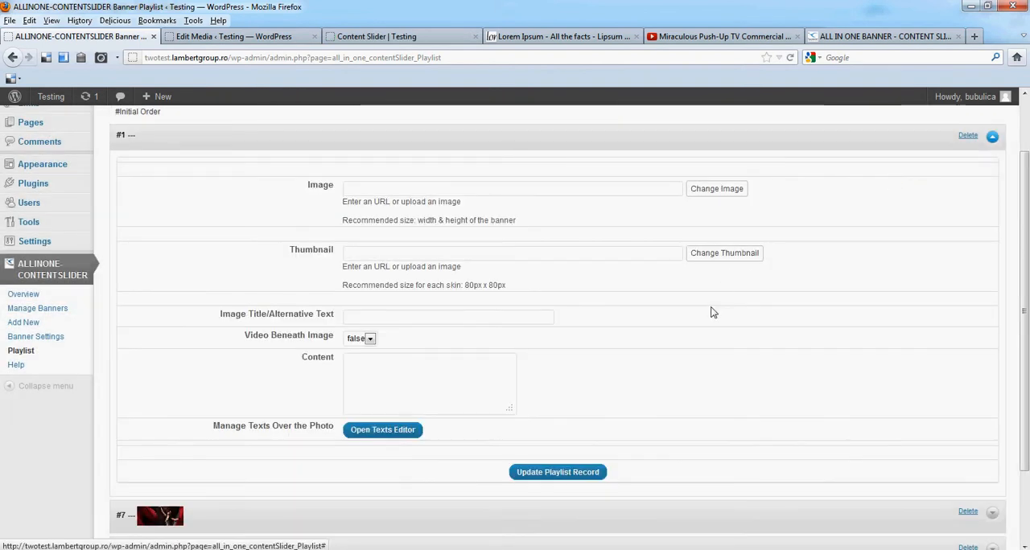
left_click(556, 473)
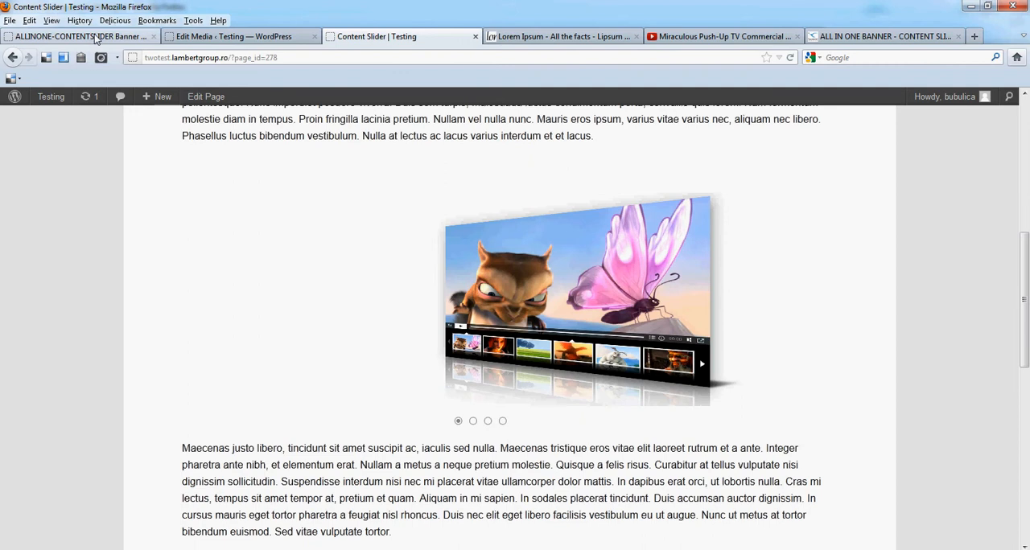
- Select rightSideH5's File URL in Media > Library, then return to the playlist editor tab
left_click(233, 35)
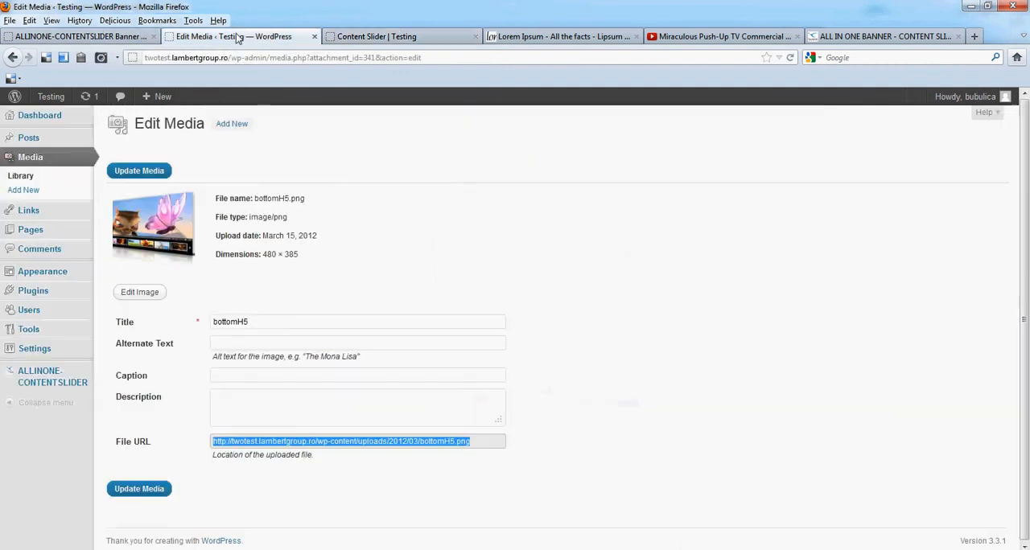
left_click(21, 176)
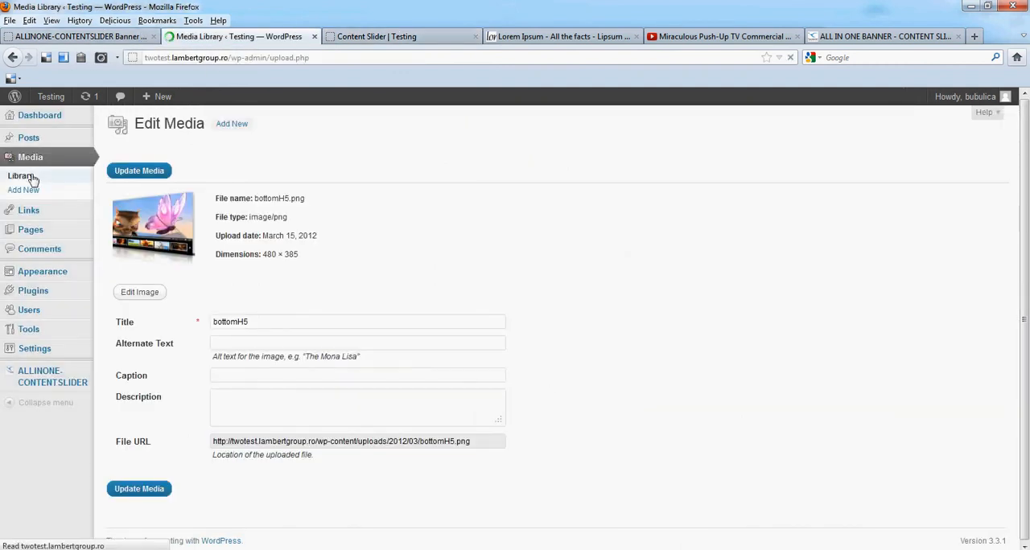
left_click(19, 175)
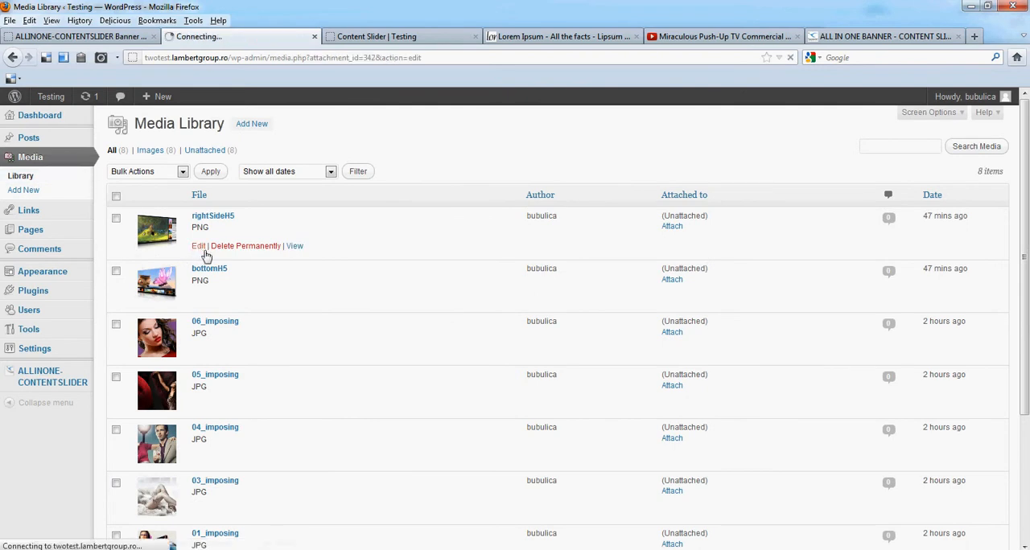
left_click(198, 245)
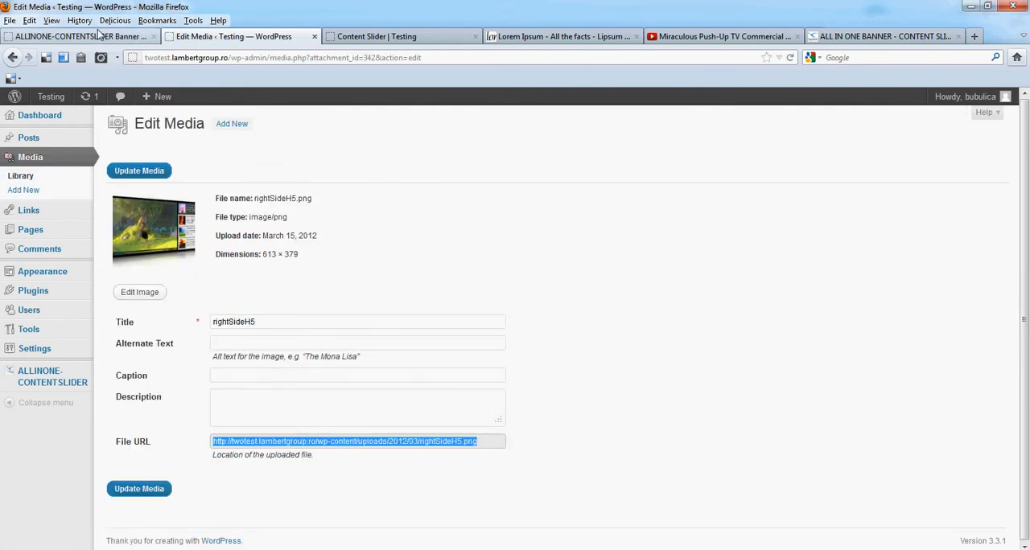
left_click(78, 35)
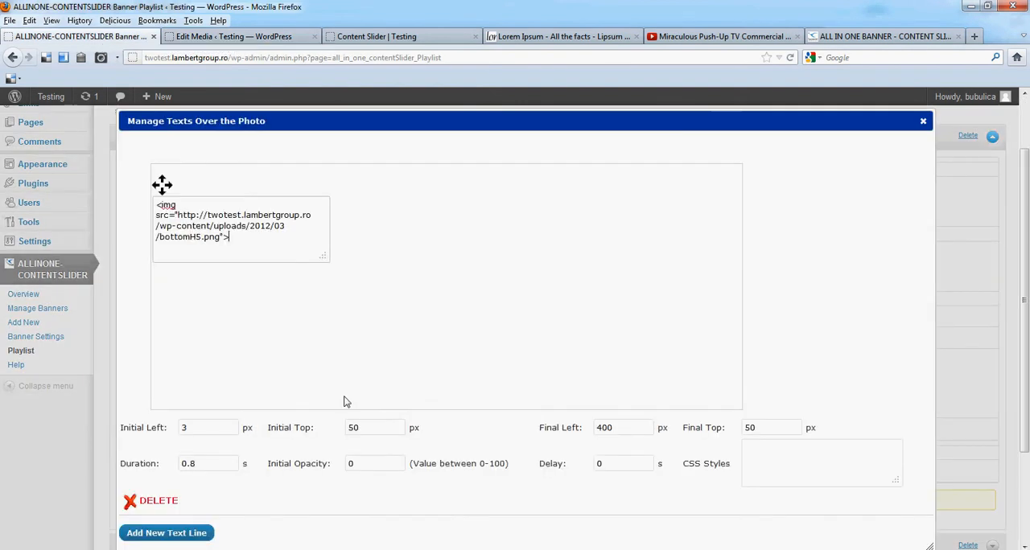
- Add a second text line on the right side and begin its <img src=" tag for rightSideH5.png
left_click(168, 532)
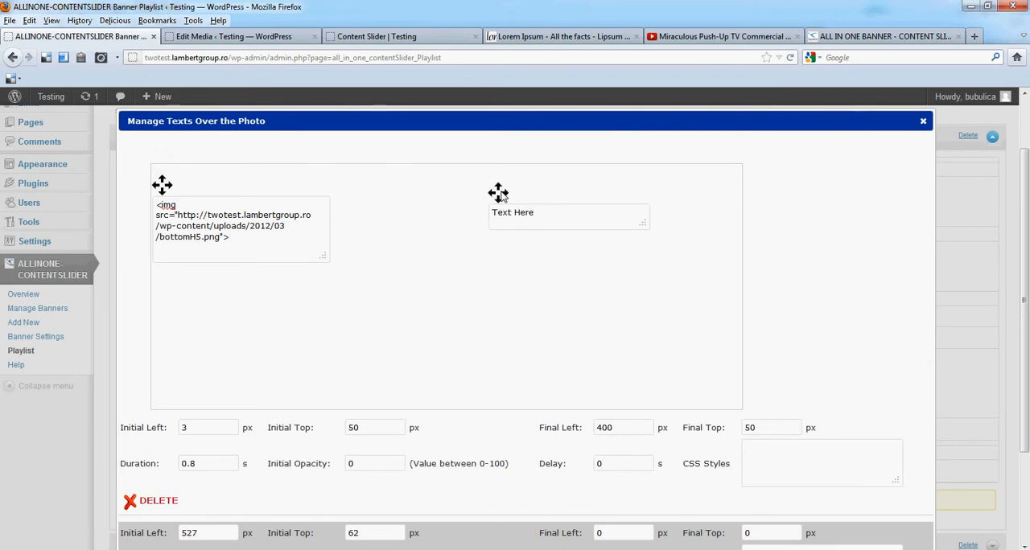
left_click_drag(498, 193, 589, 184)
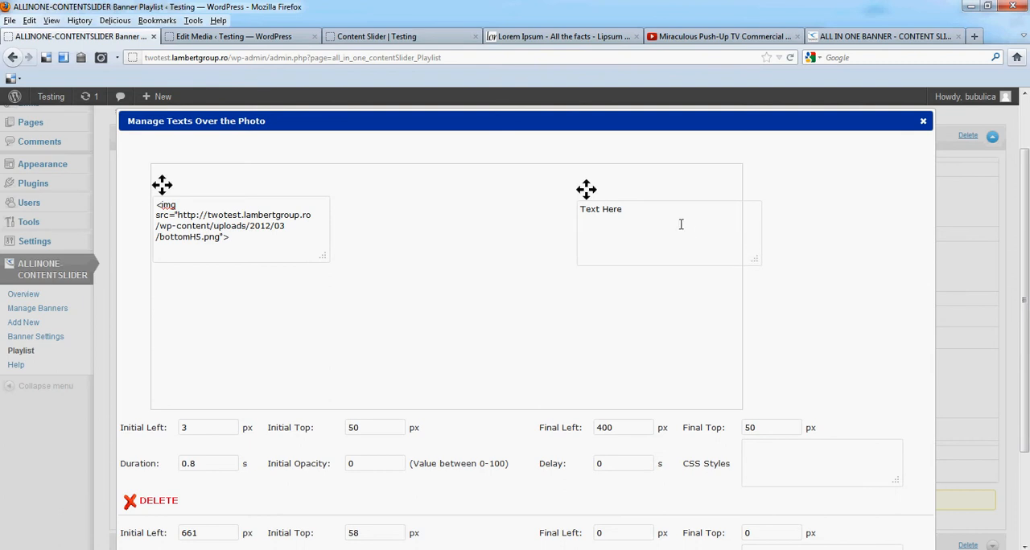
type("<")
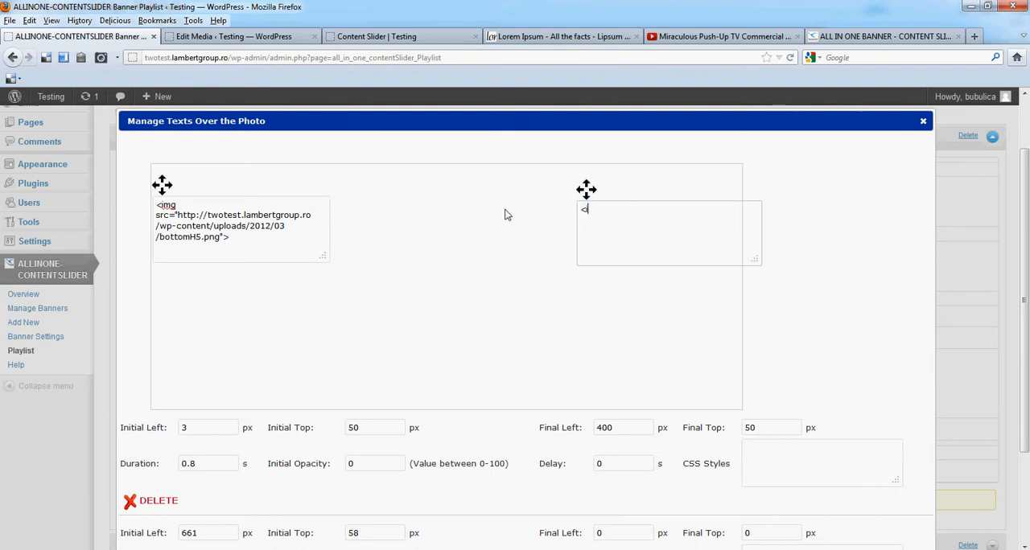
type("img src")
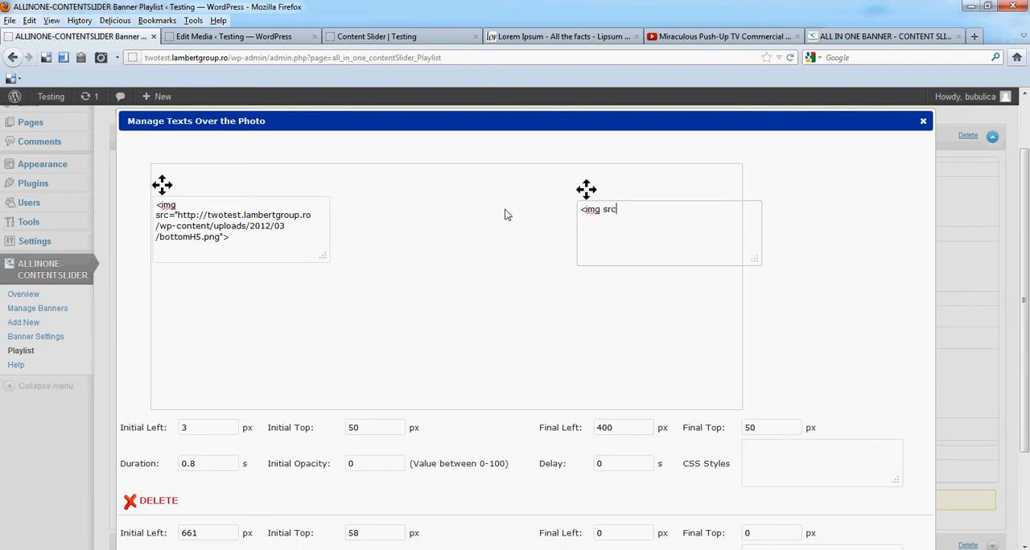
type("=\"")
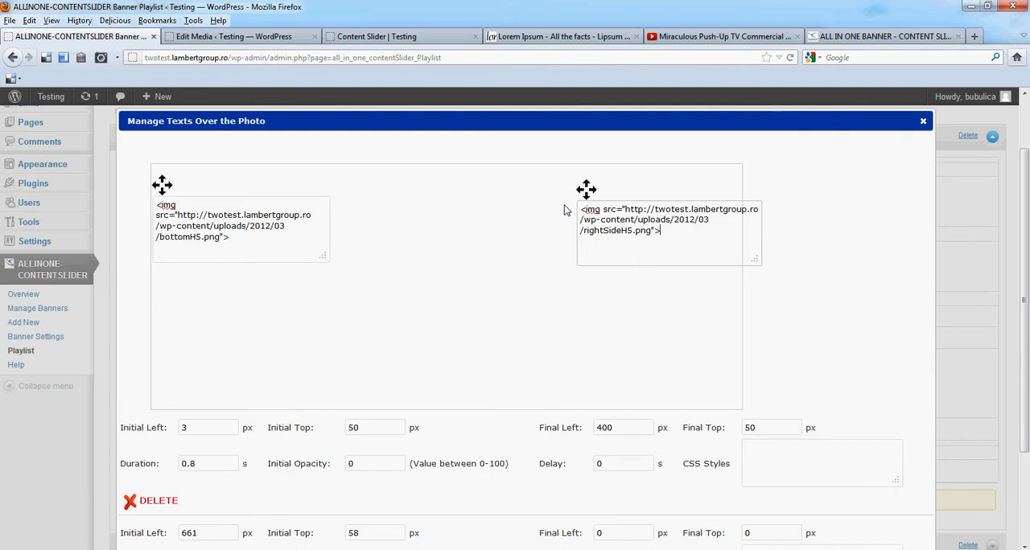
- Drag the second image line in the preview so it starts at 626, 50
scroll("down", 3)
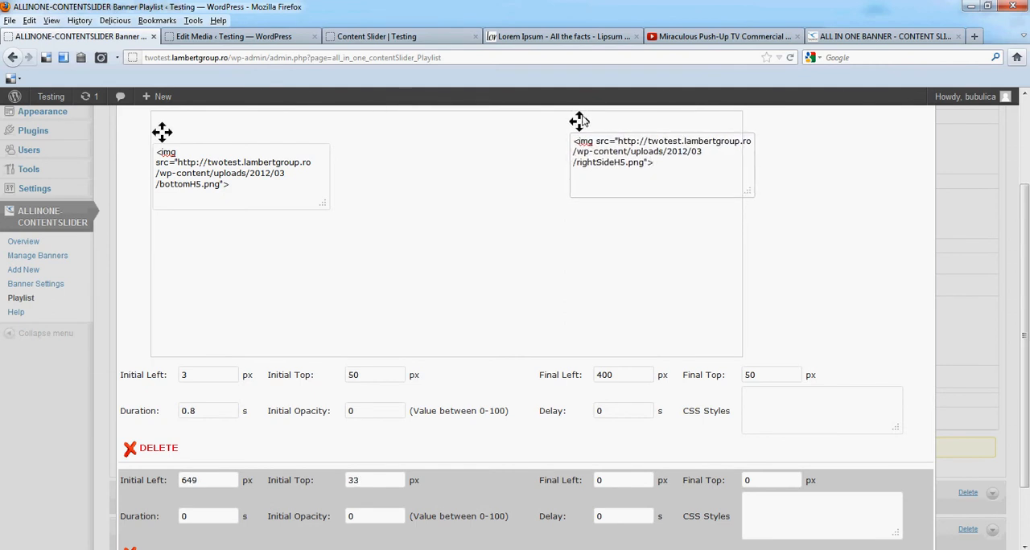
left_click_drag(579, 121, 444, 123)
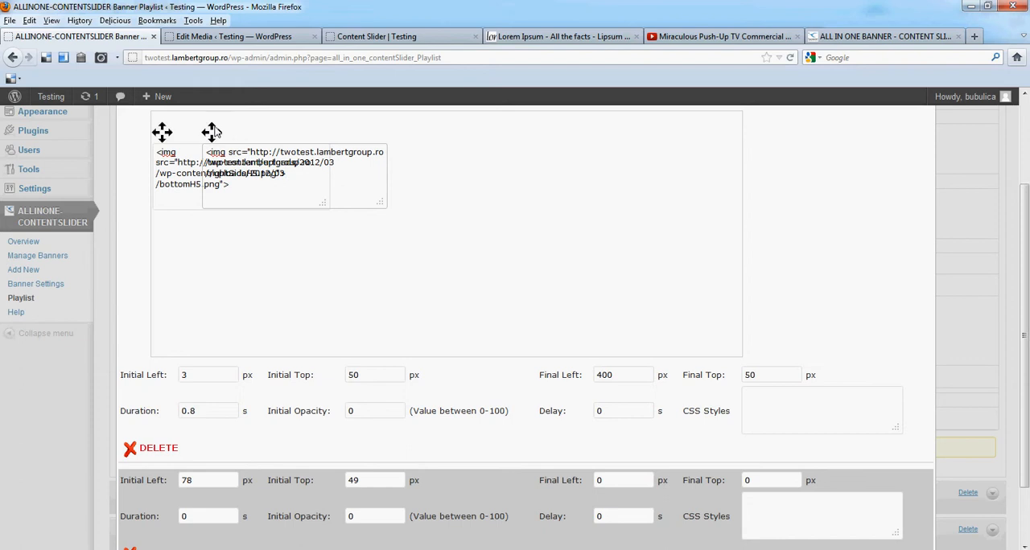
left_click_drag(211, 132, 509, 109)
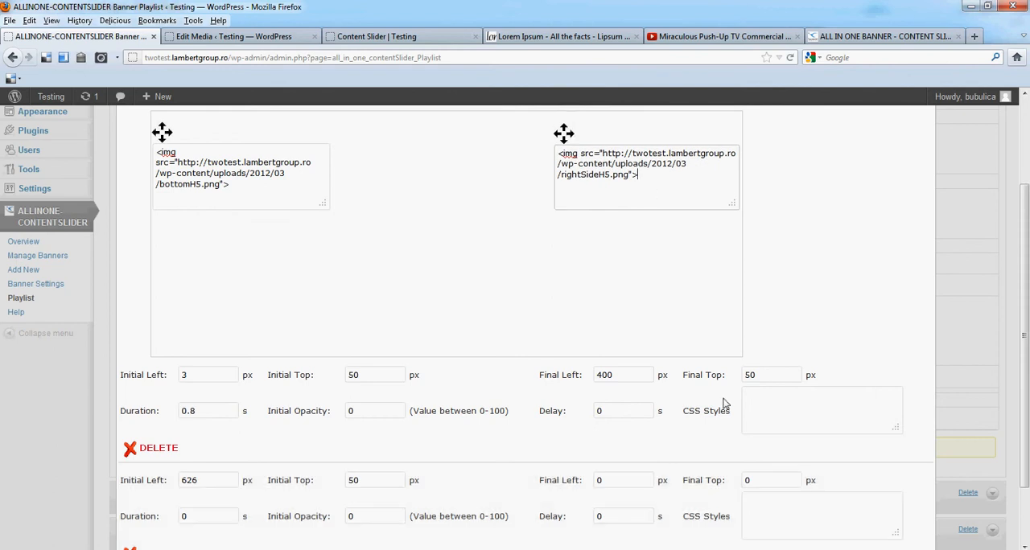
- Set the second line's Final Top to 50 and Final Left to 80
left_click(769, 479)
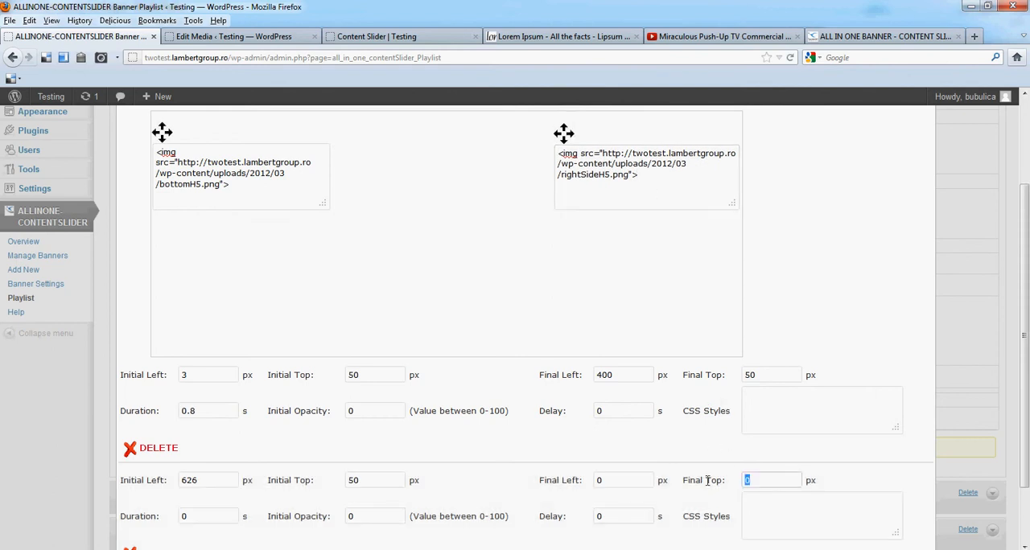
type("50")
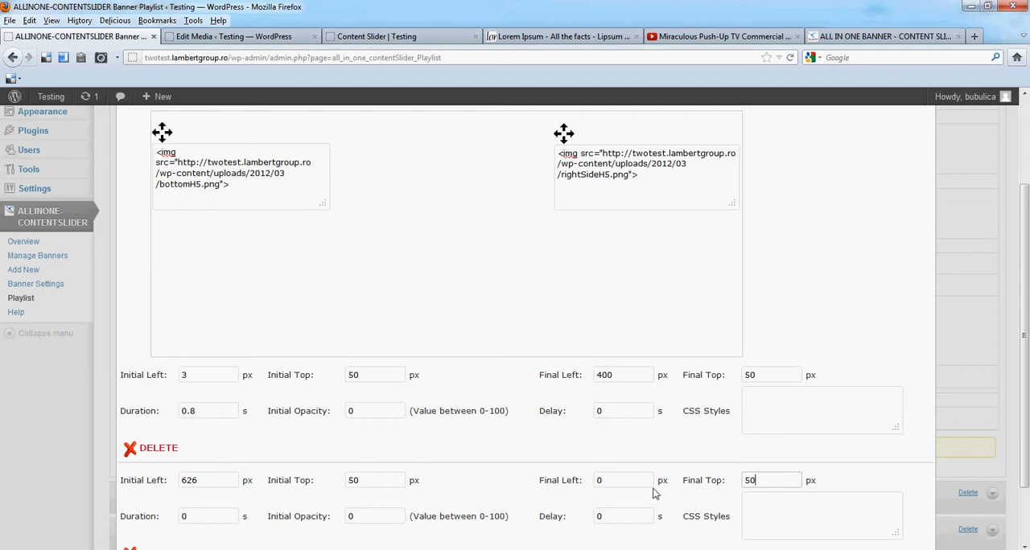
left_click(624, 480)
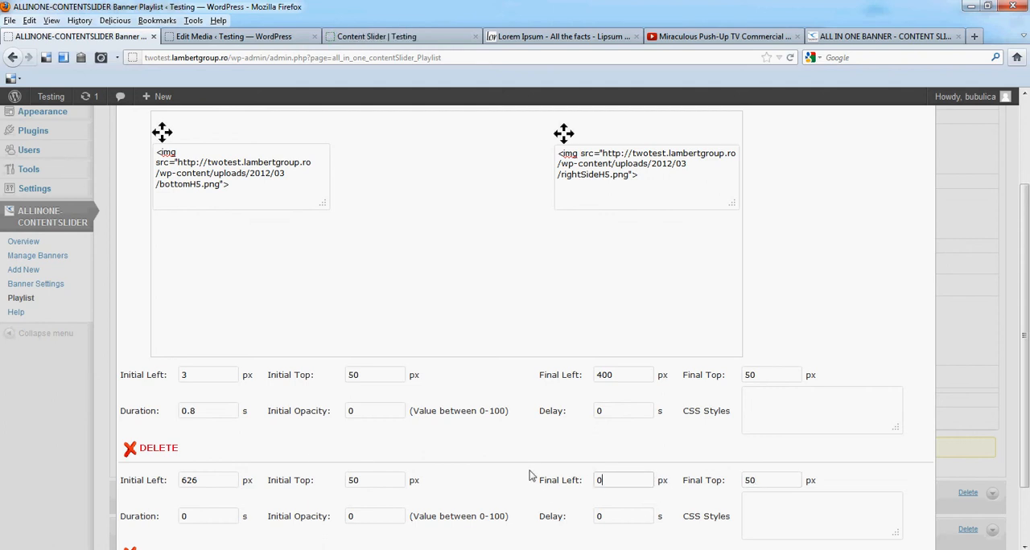
type("80")
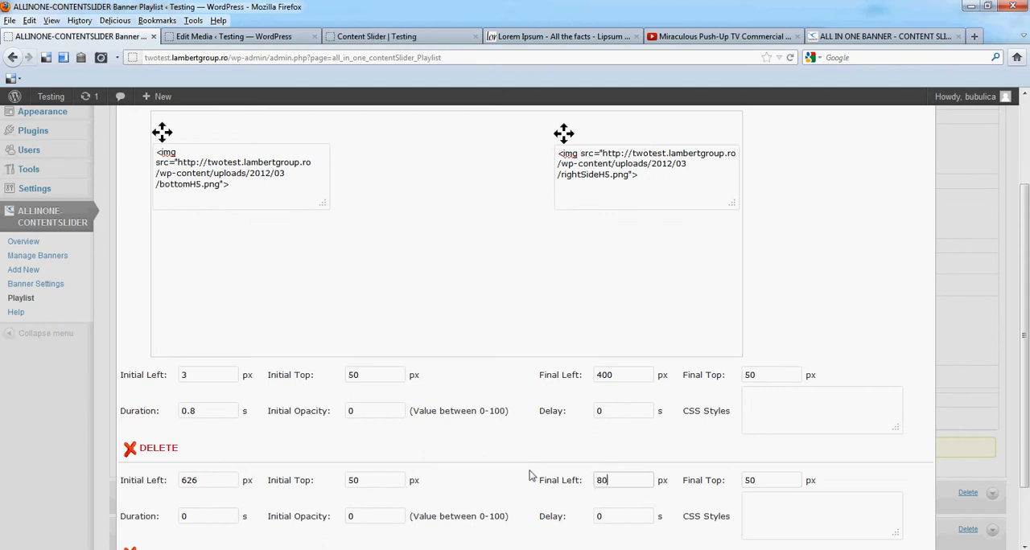
scroll("down", 3)
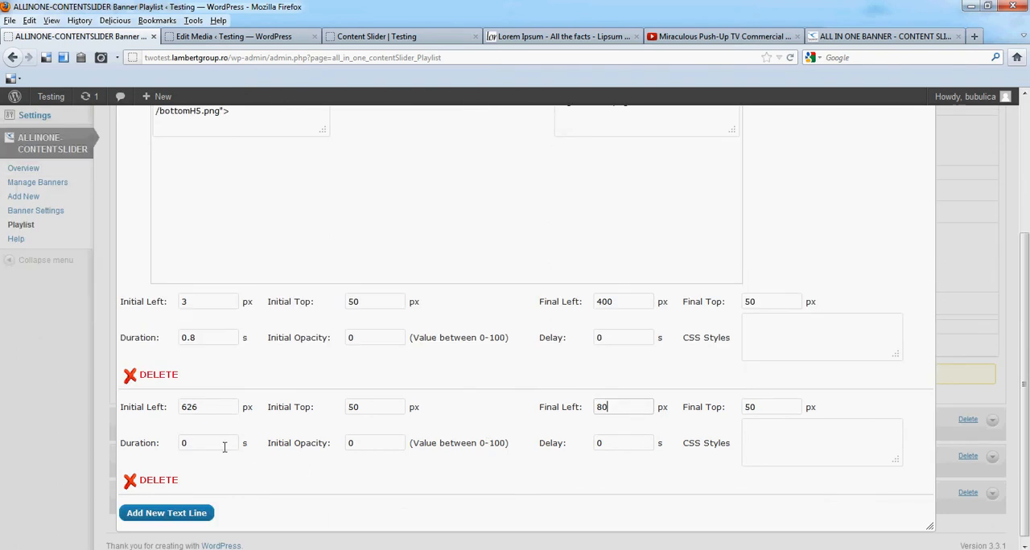
- Close the texts editor, save the record, and reload the Content Slider page to preview the animation
left_click(207, 443)
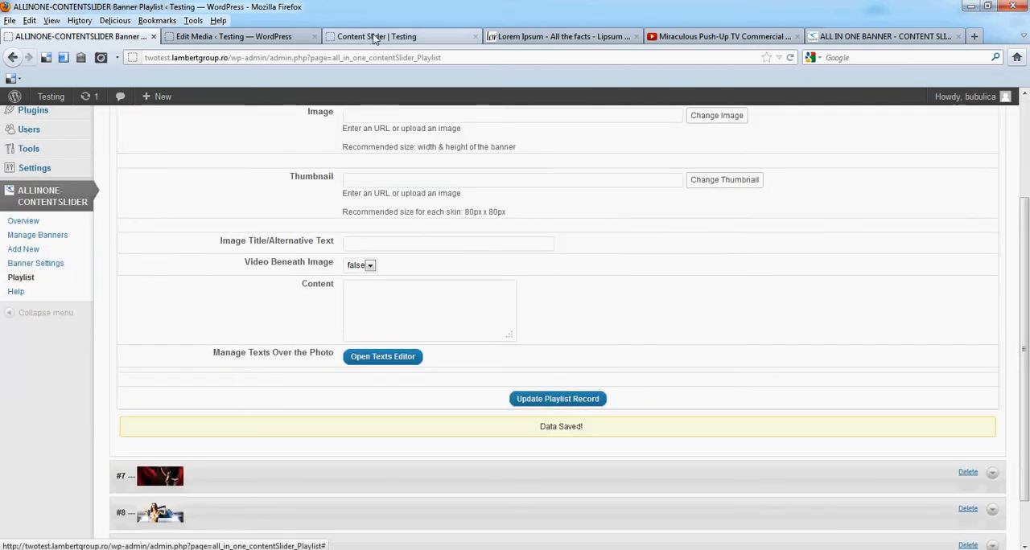
left_click(373, 35)
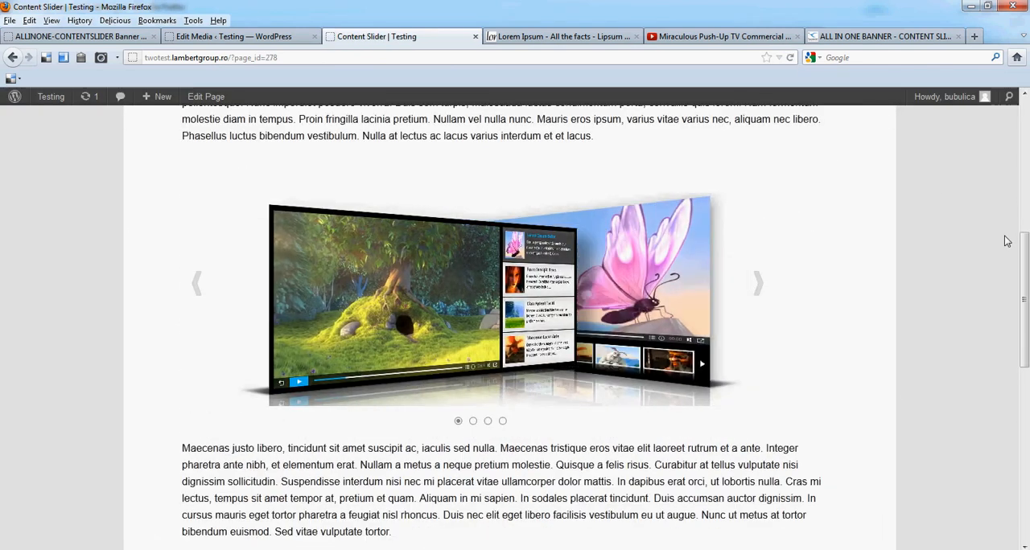
mouse_move(930, 164)
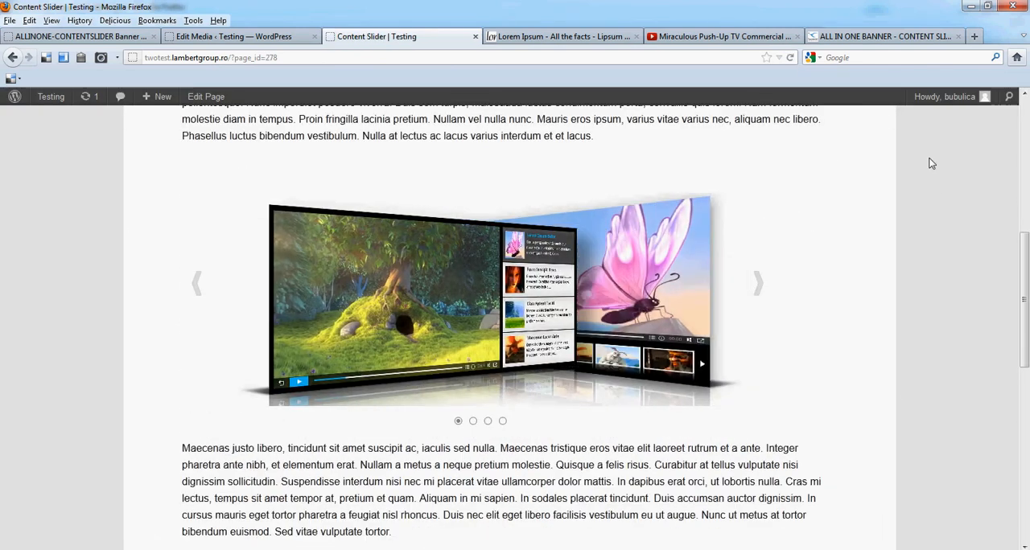
left_click(473, 422)
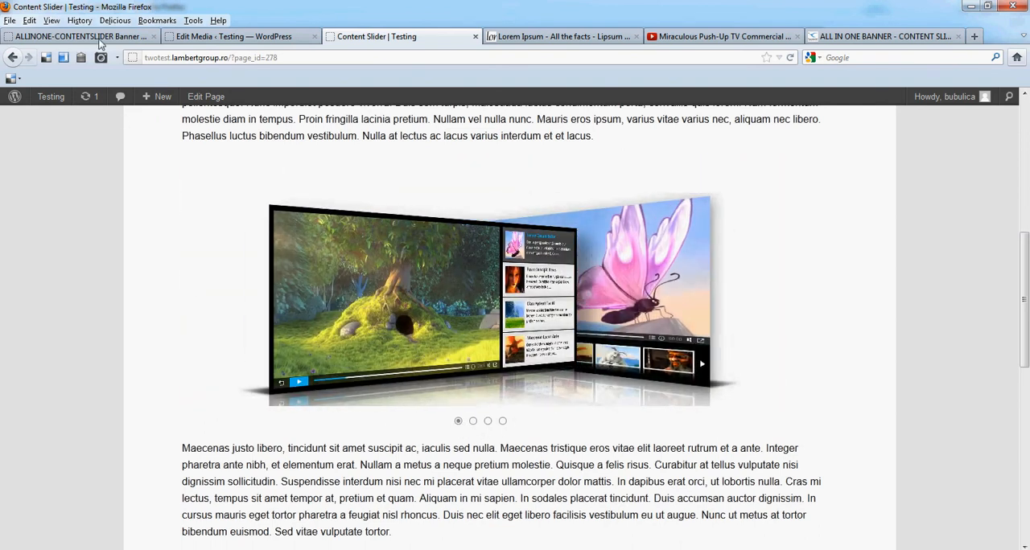
mouse_move(80, 36)
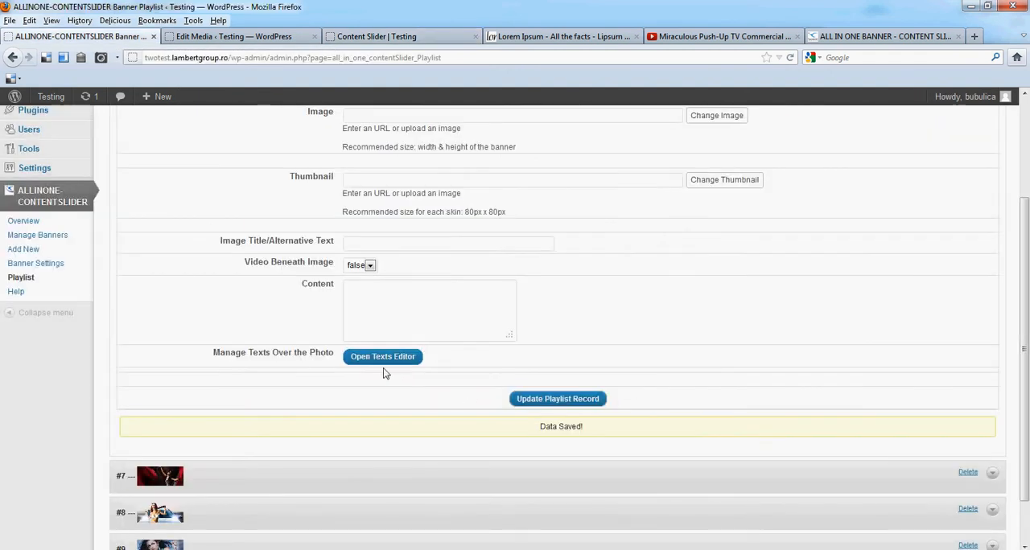
- Set the rightSideH5.png line's Final Left to 60 px in the texts editor and close it
left_click(383, 357)
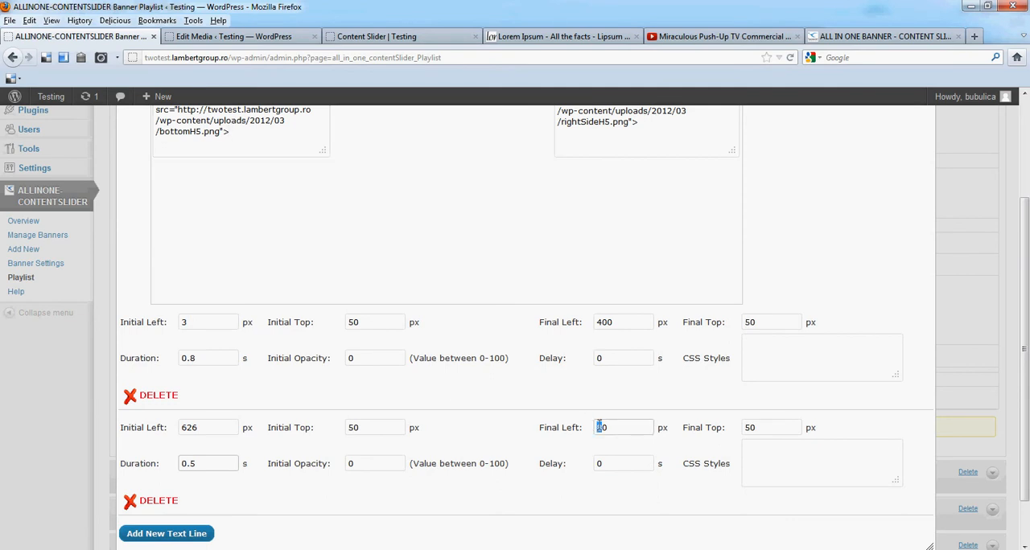
type("6")
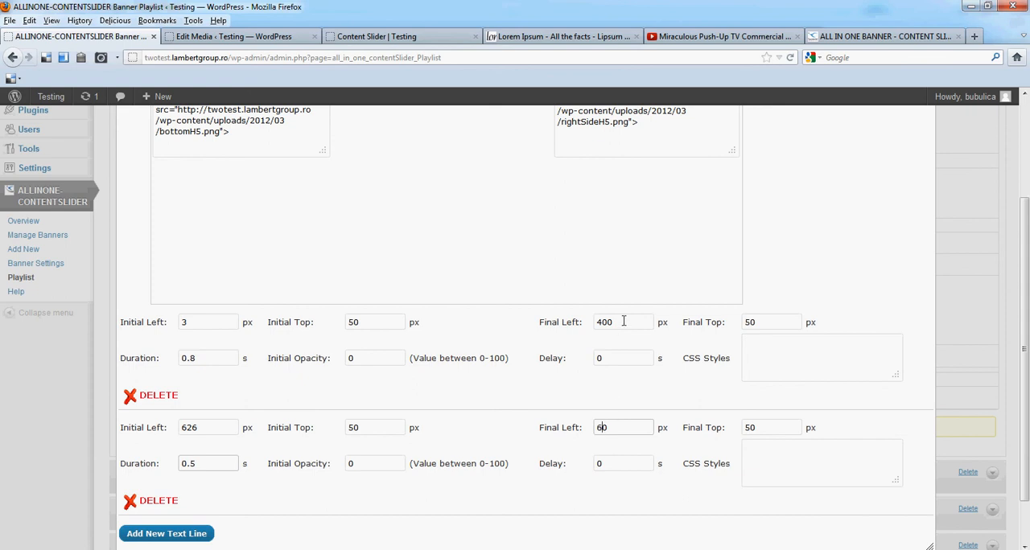
left_click(624, 322)
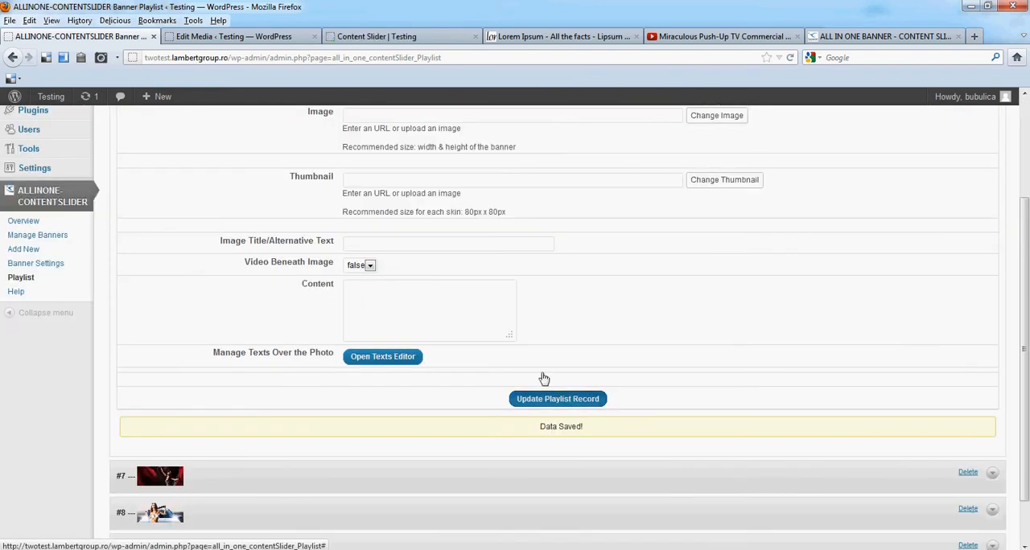
- Update playlist record #1, preview the Content Slider page, and return to the playlist admin
left_click(399, 36)
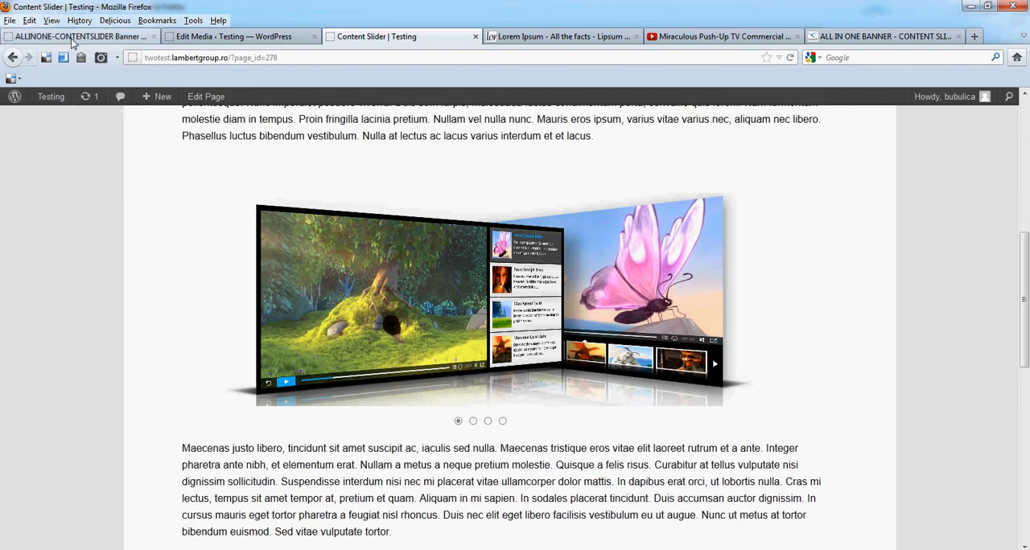
left_click(77, 35)
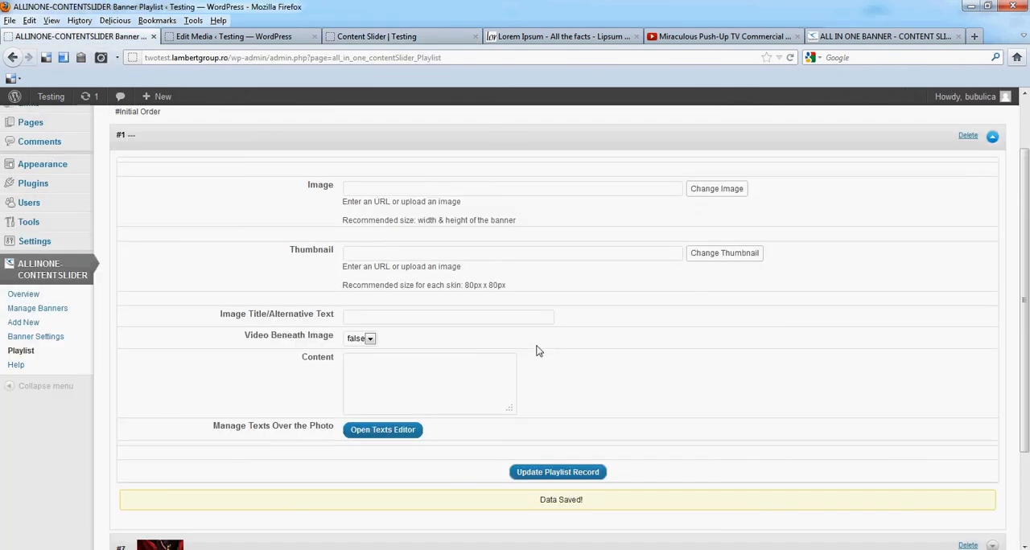